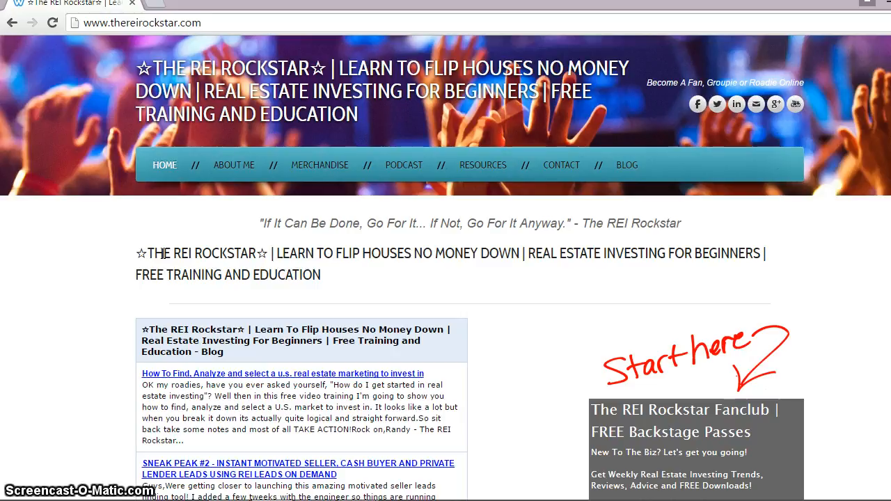
Scroll the REI Leads sheet and follow the Other Investor Deals hyperlink to the Craigslist search.
{"action": "scroll", "scroll_direction": "down", "scroll_amount": 3}
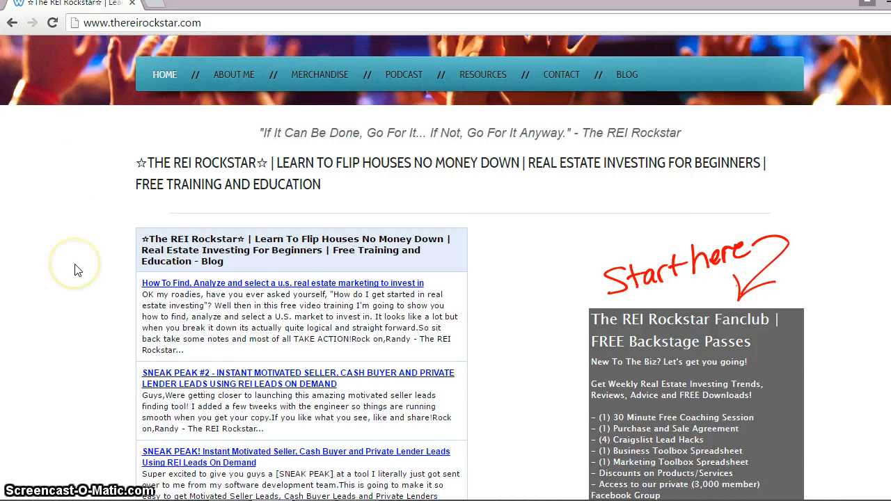
{"action": "scroll", "scroll_direction": "down", "scroll_amount": 3}
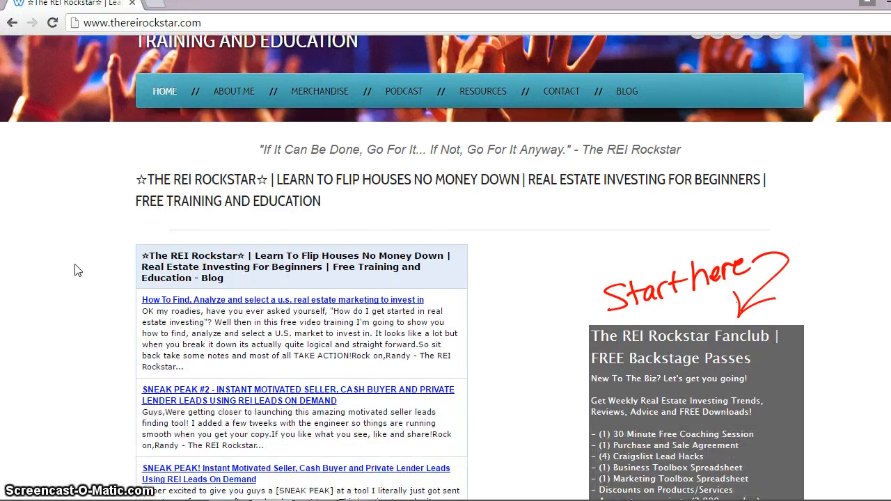
{"action": "scroll", "scroll_direction": "down", "scroll_amount": 3}
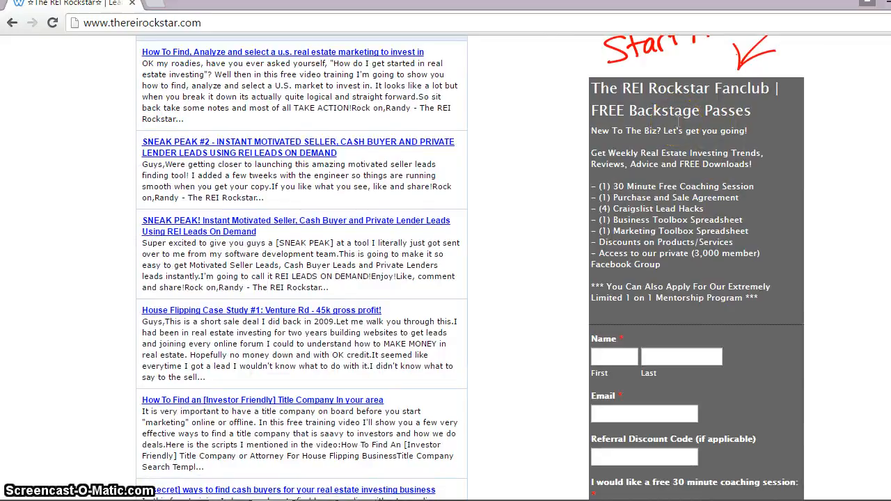
{"action": "mouse_move", "coordinate": [545, 239]}
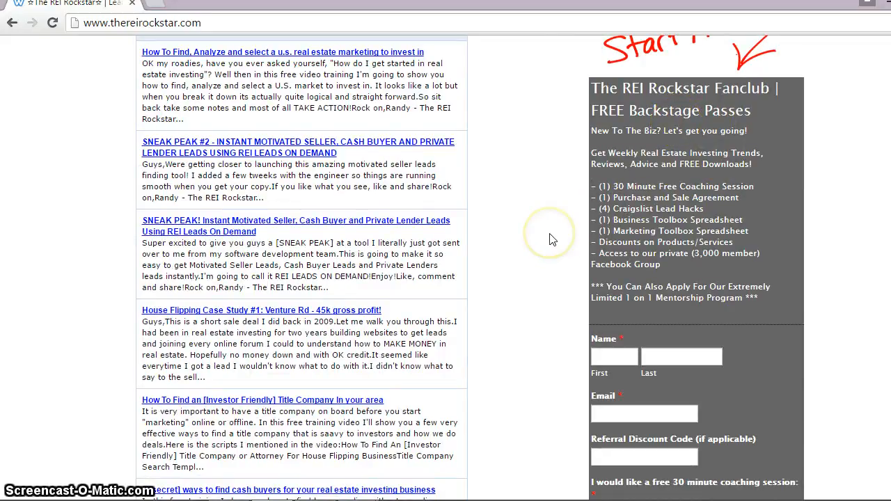
{"action": "scroll", "scroll_direction": "down", "scroll_amount": 3}
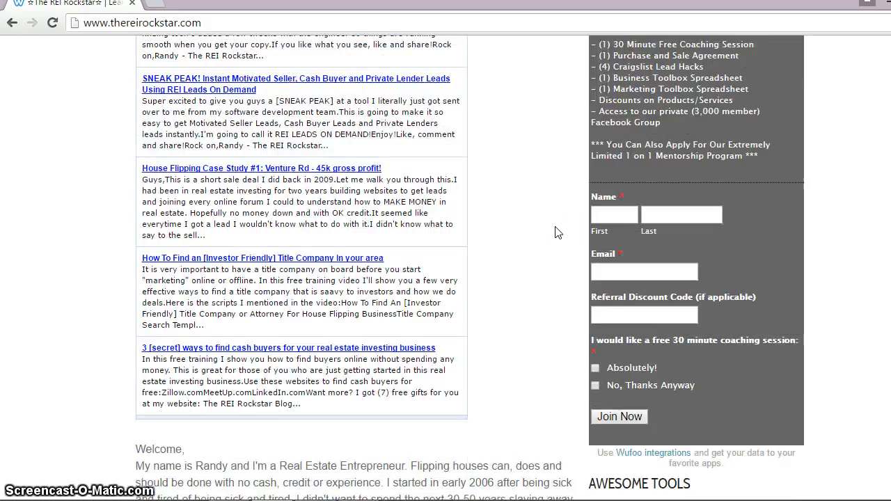
{"action": "scroll", "scroll_direction": "up", "scroll_amount": 3}
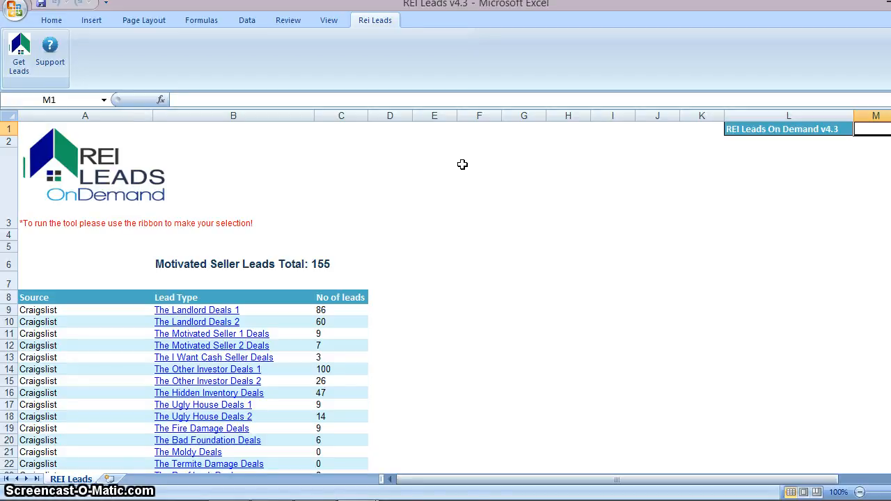
{"action": "mouse_move", "coordinate": [432, 261]}
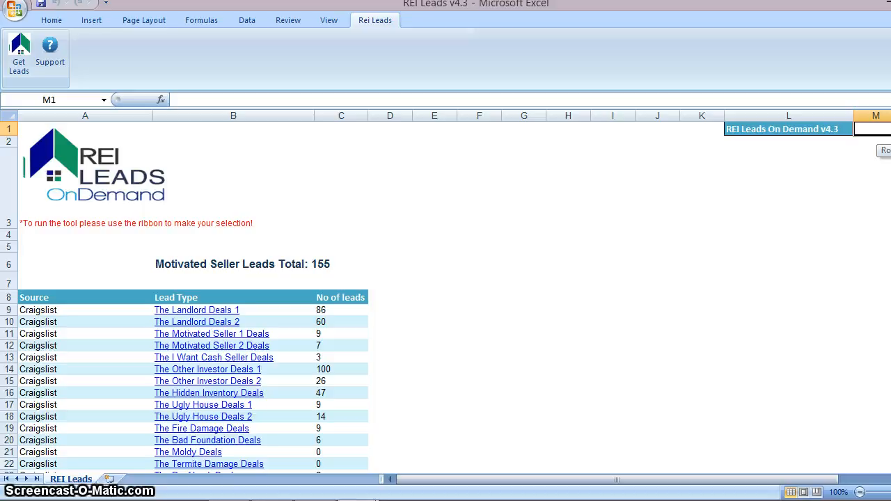
{"action": "scroll", "scroll_direction": "down", "scroll_amount": 3}
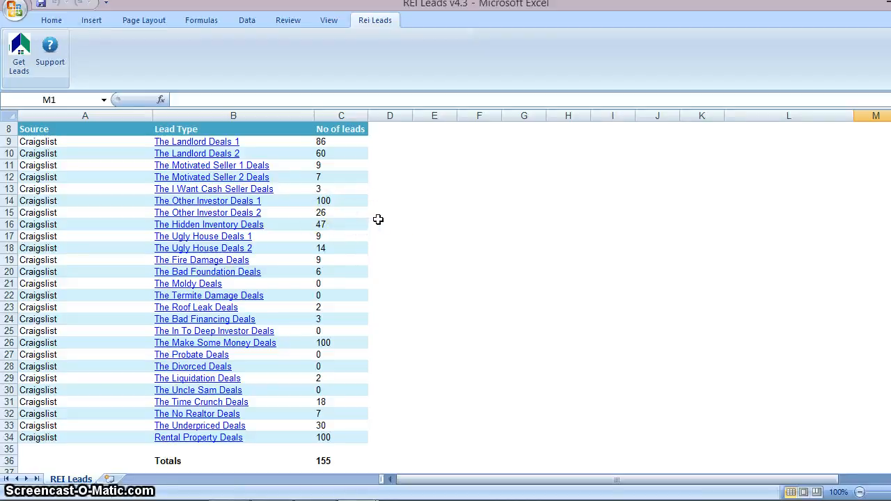
{"action": "mouse_move", "coordinate": [248, 207]}
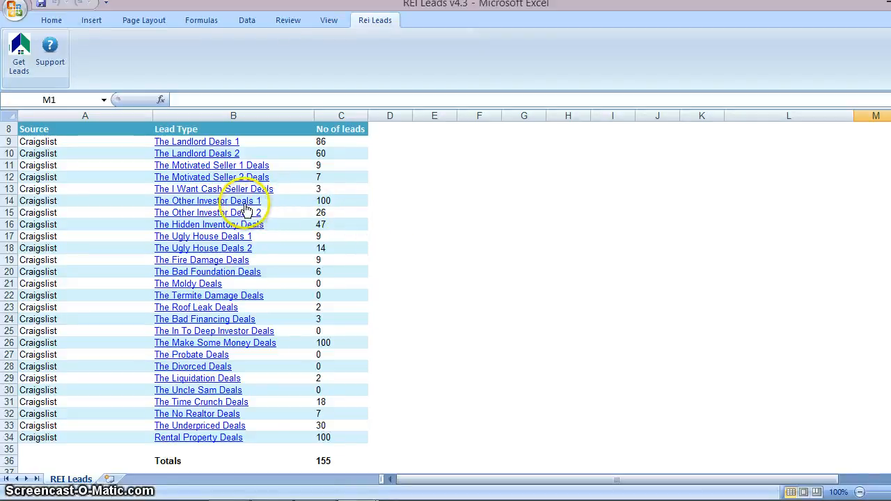
{"action": "left_click", "coordinate": [208, 200]}
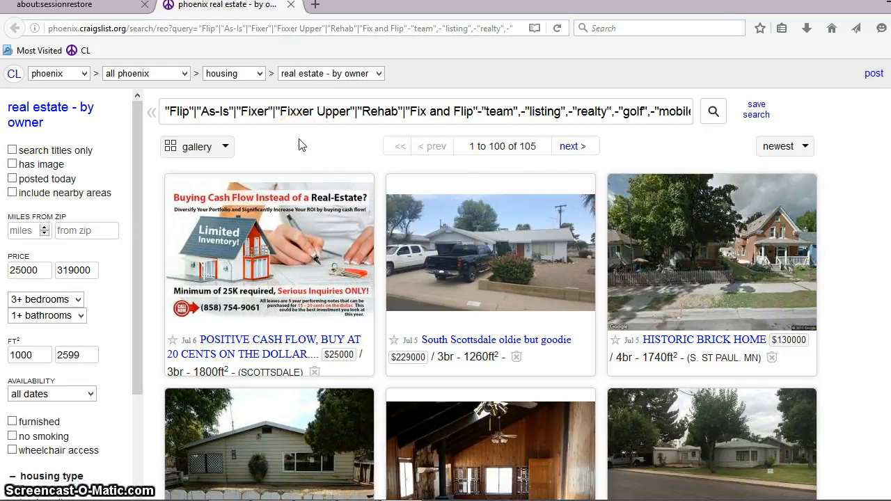
{"action": "mouse_move", "coordinate": [490, 253]}
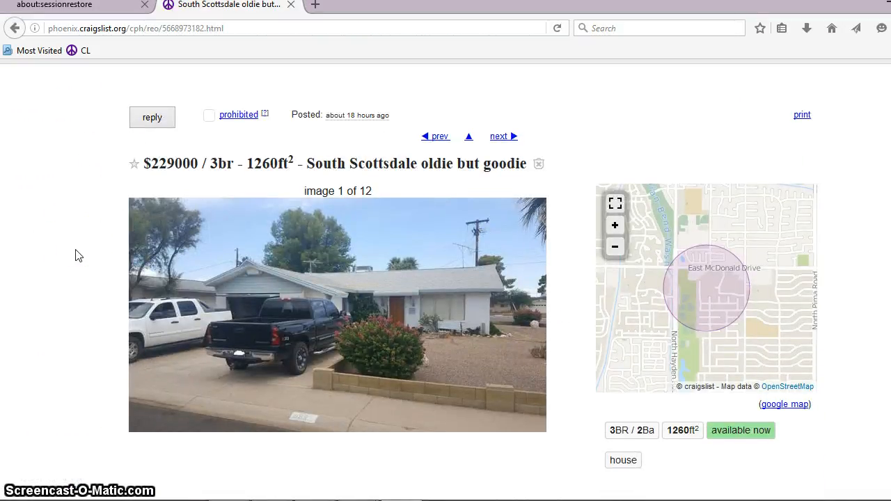
Scroll down through the $229,000 South Scottsdale listing's description.
{"action": "scroll", "scroll_direction": "down", "scroll_amount": 3}
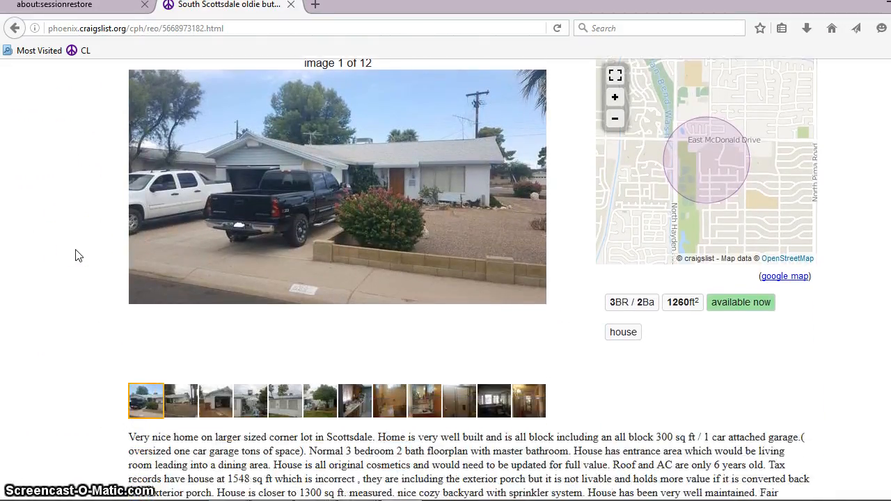
{"action": "scroll", "scroll_direction": "down", "scroll_amount": 3}
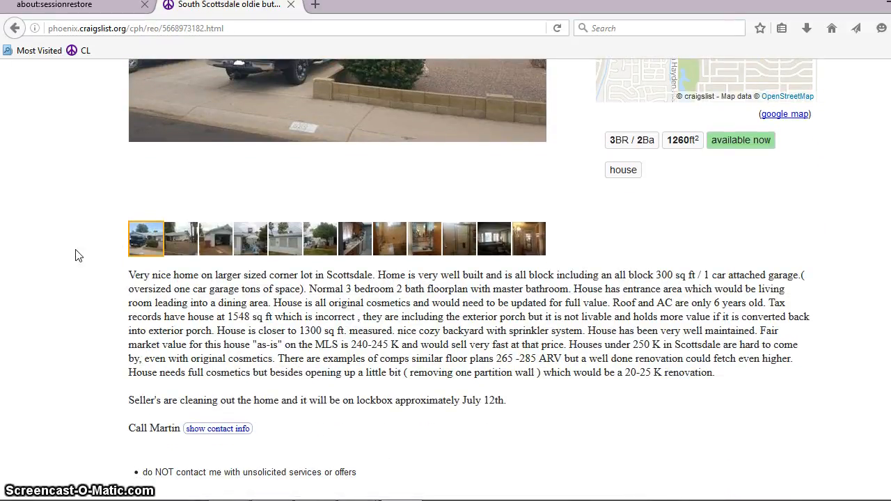
{"action": "scroll", "scroll_direction": "down", "scroll_amount": 3}
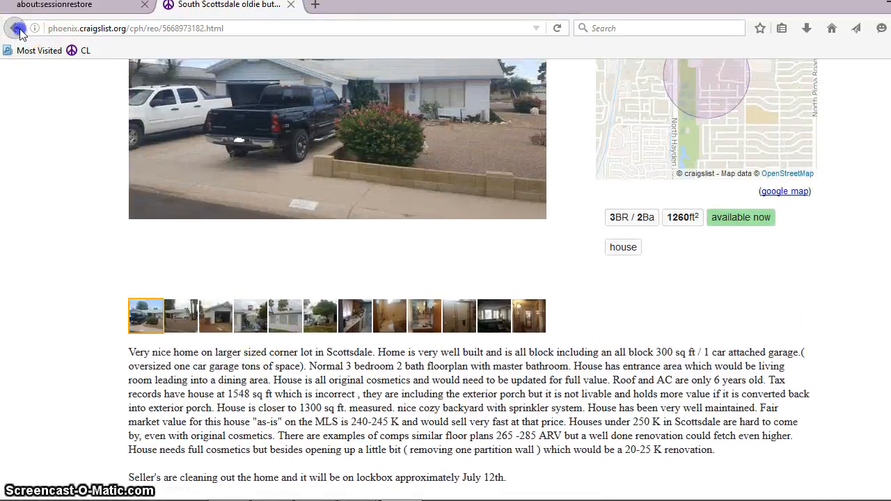
Return to the search results and scroll the gallery toward the E Mesa 3BR/2Ba listing.
{"action": "left_click", "coordinate": [12, 28]}
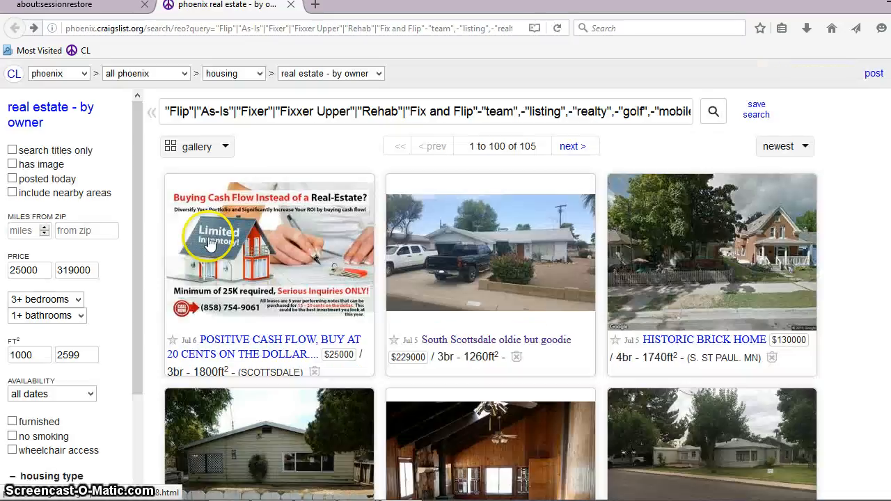
{"action": "scroll", "scroll_direction": "down", "scroll_amount": 3}
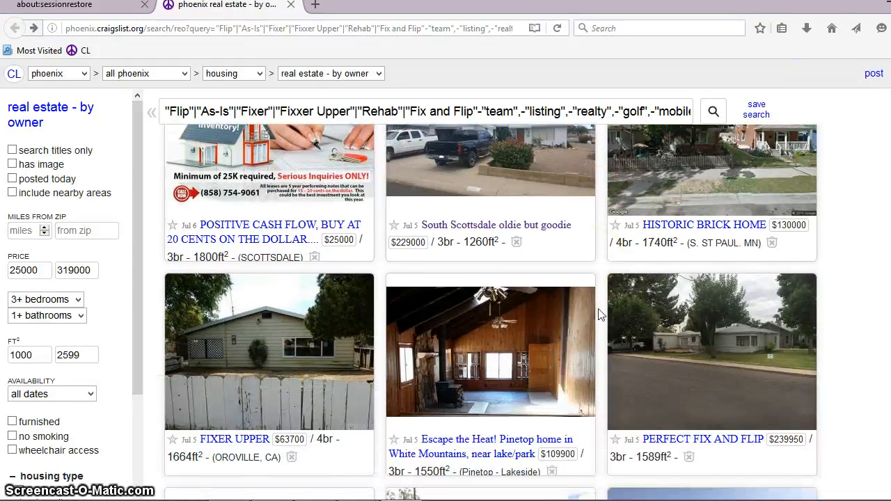
{"action": "scroll", "scroll_direction": "down", "scroll_amount": 3}
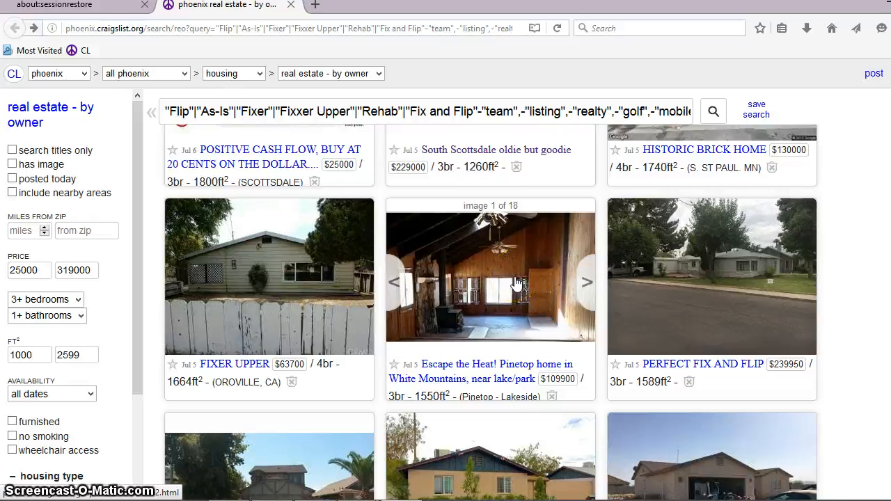
{"action": "scroll", "scroll_direction": "down", "scroll_amount": 3}
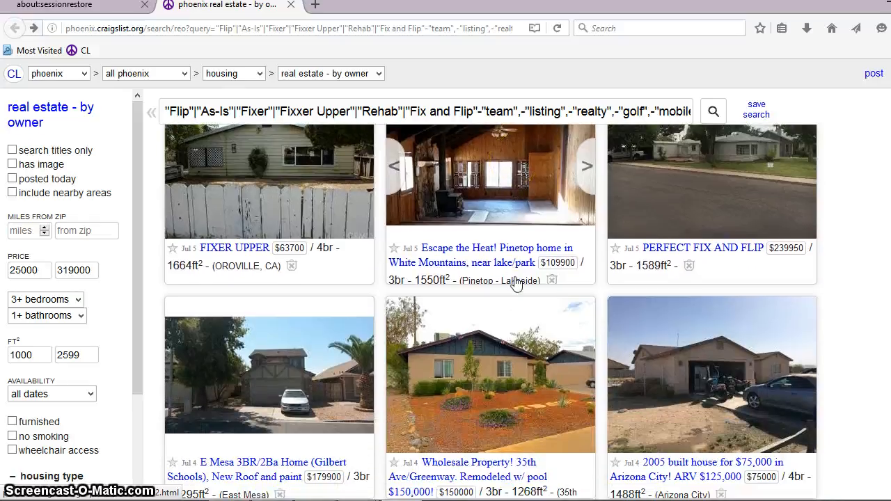
{"action": "scroll", "scroll_direction": "down", "scroll_amount": 3}
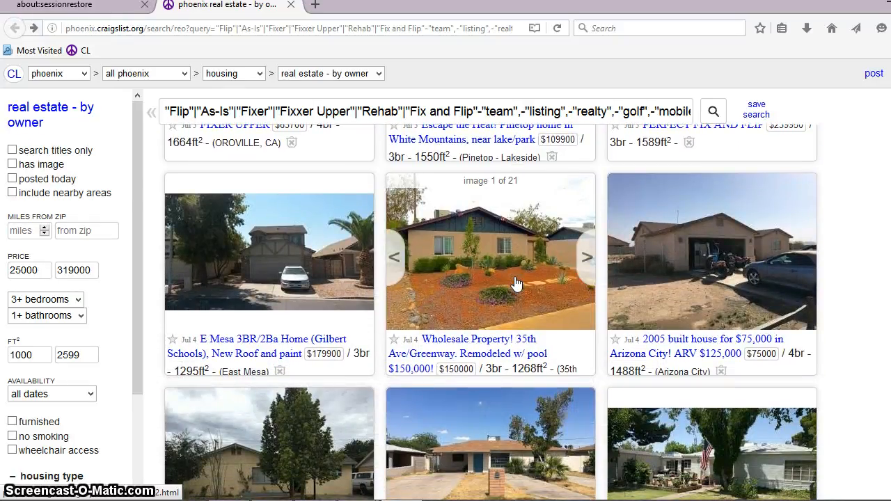
{"action": "mouse_move", "coordinate": [278, 263]}
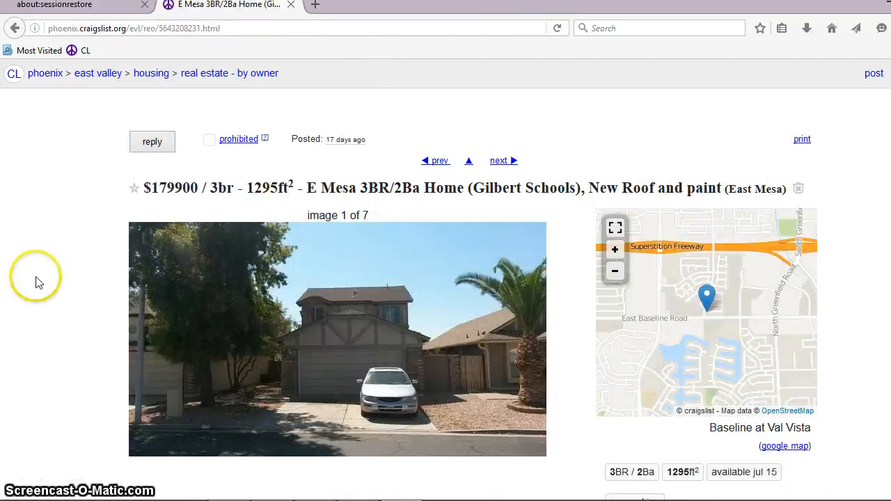
{"action": "scroll", "scroll_direction": "down", "scroll_amount": 3}
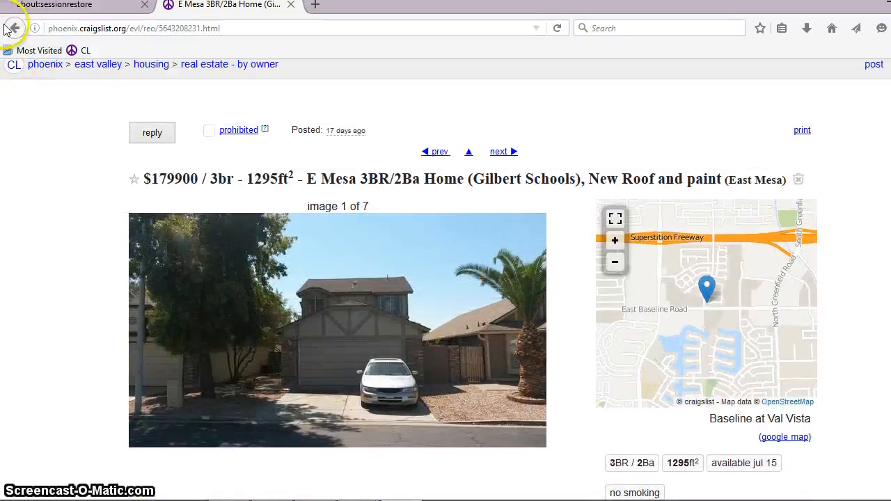
Go back to the results list again after the brief look at the E Mesa listing.
{"action": "left_click", "coordinate": [11, 28]}
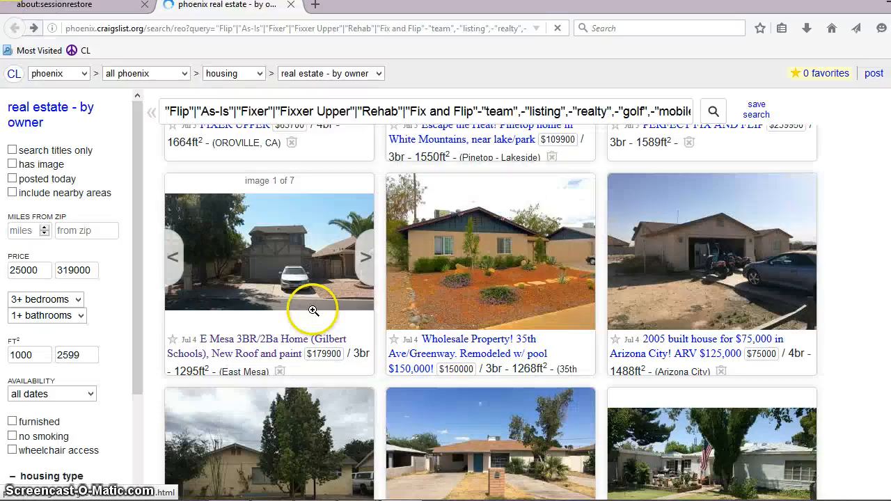
{"action": "scroll", "scroll_direction": "down", "scroll_amount": 3}
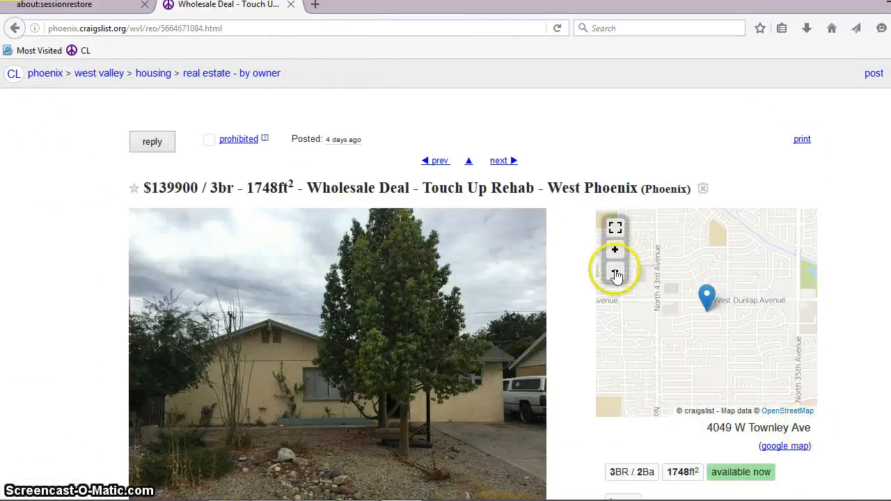
{"action": "left_click", "coordinate": [615, 271]}
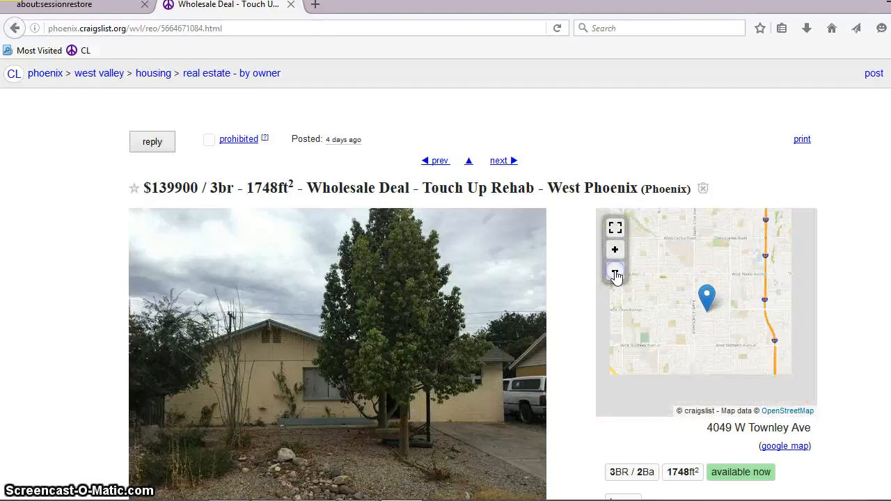
{"action": "left_click", "coordinate": [616, 271]}
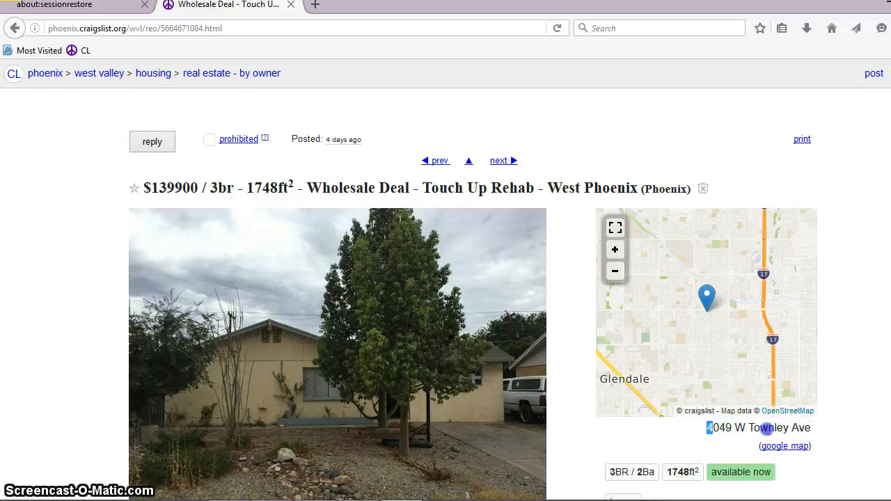
{"action": "triple_click", "coordinate": [759, 427]}
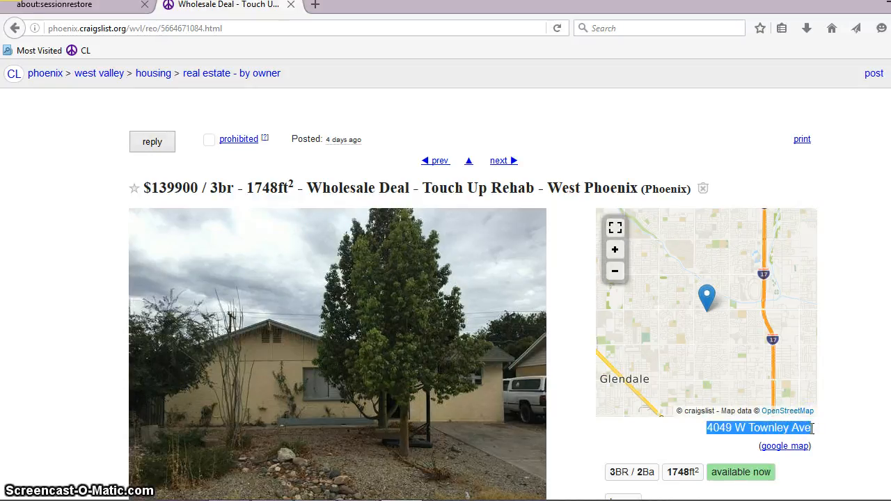
{"action": "mouse_move", "coordinate": [681, 209]}
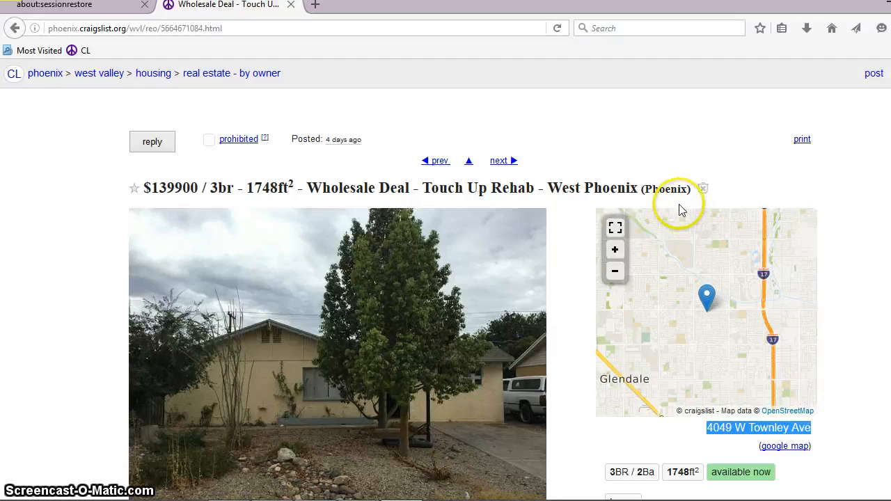
Scroll down through the West Phoenix listing's property details and asking prices.
{"action": "scroll", "scroll_direction": "down", "scroll_amount": 3}
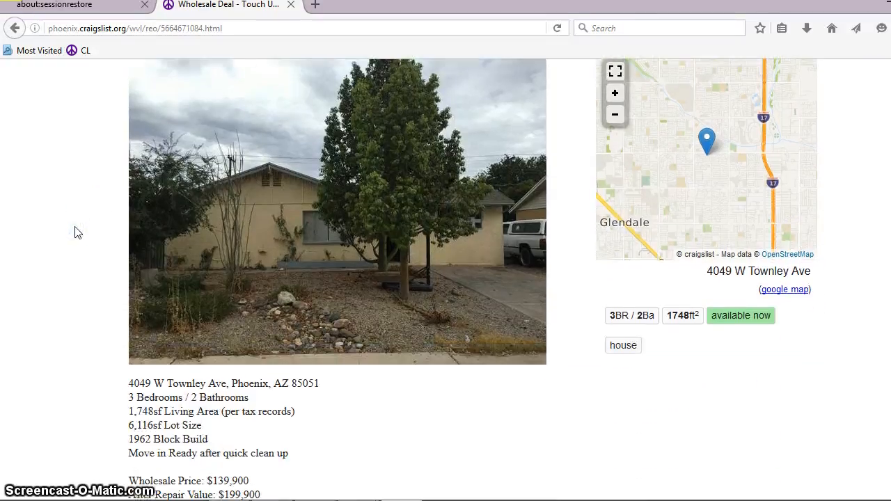
{"action": "scroll", "scroll_direction": "down", "scroll_amount": 3}
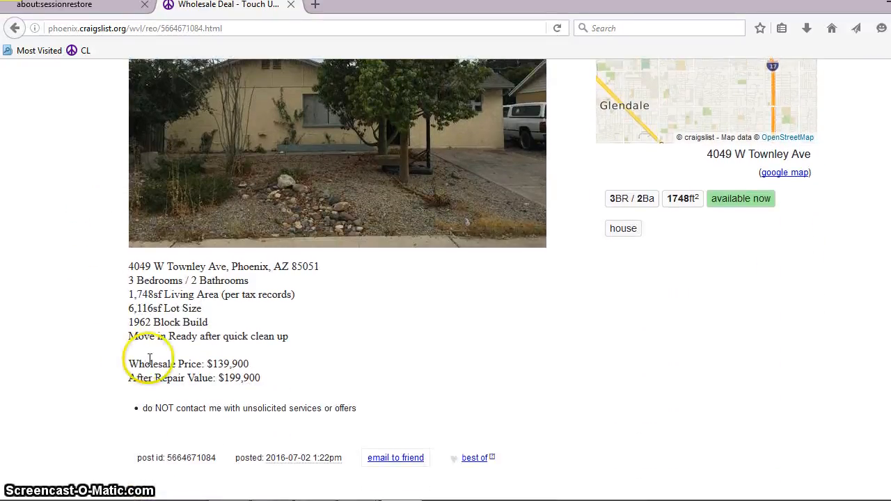
{"action": "mouse_move", "coordinate": [114, 338]}
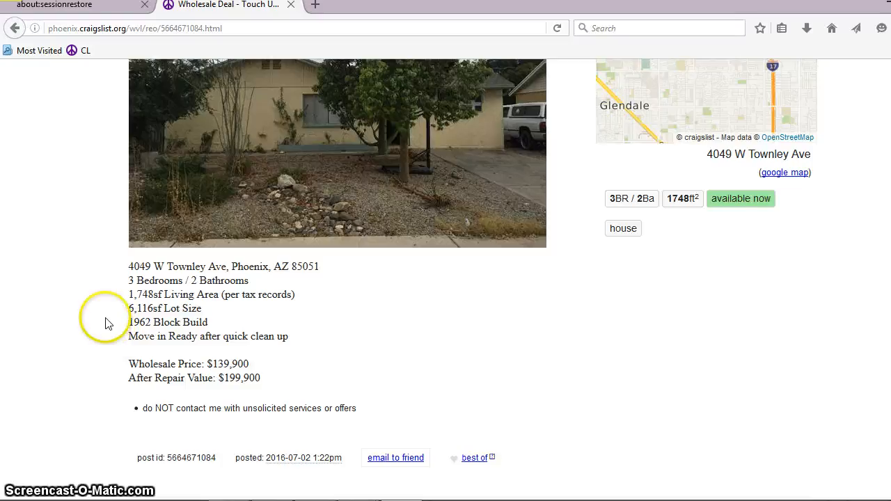
{"action": "mouse_move", "coordinate": [103, 291]}
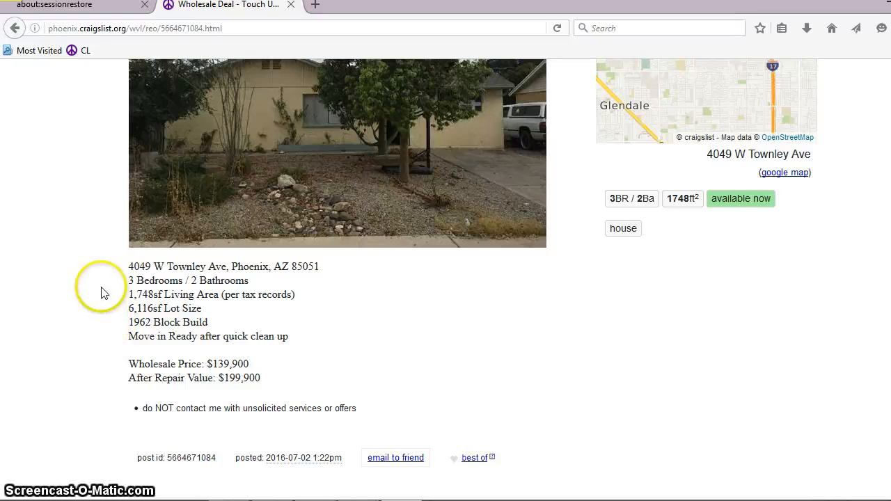
{"action": "scroll", "scroll_direction": "down", "scroll_amount": 3}
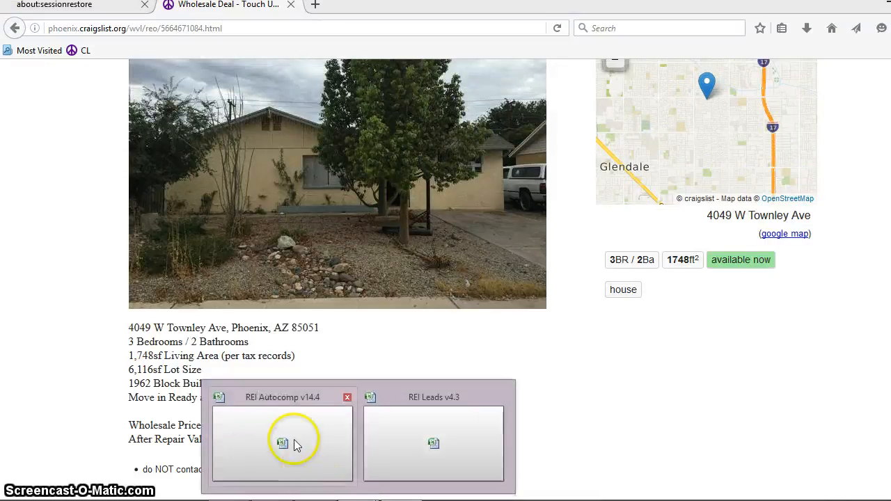
Launch the REI Autocomp v14.4 workbook and show the AutoComp ribbon commands.
{"action": "double_click", "coordinate": [281, 443]}
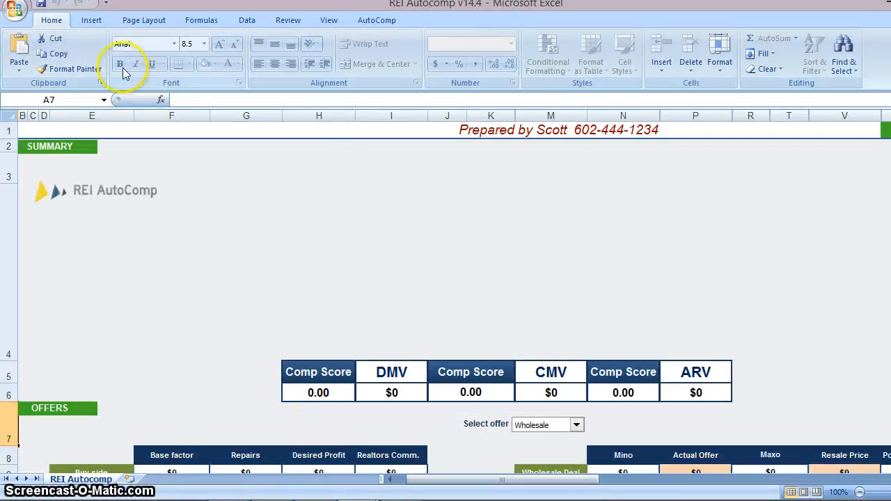
{"action": "left_click", "coordinate": [376, 19]}
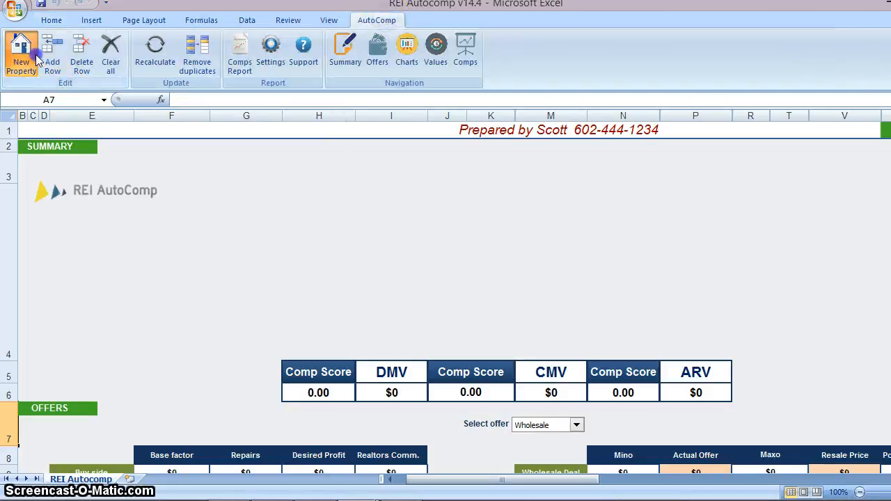
{"action": "left_click", "coordinate": [21, 56]}
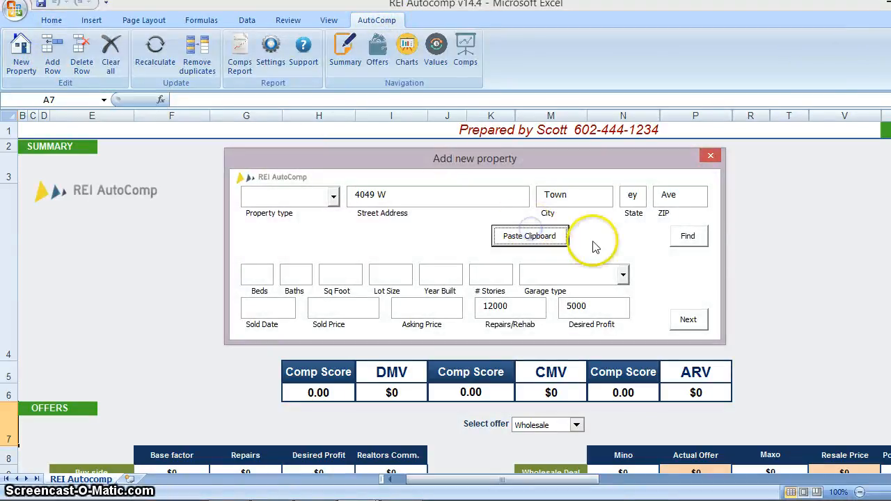
{"action": "left_click", "coordinate": [437, 195]}
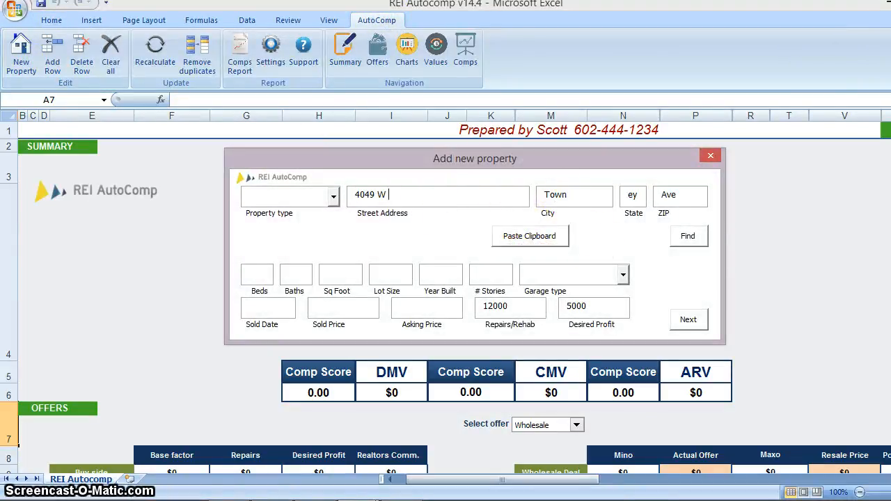
{"action": "type", "text": "Townley"}
{"action": "left_click", "coordinate": [573, 196]}
{"action": "type", "text": "Phoenix"}
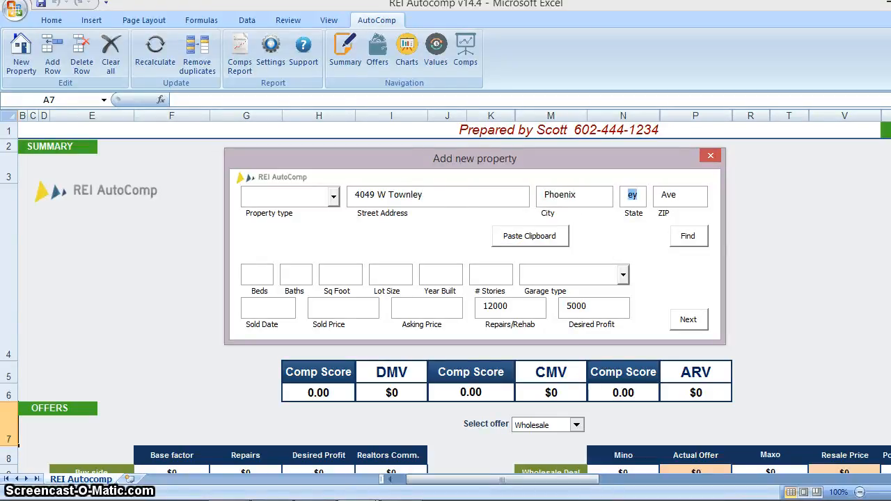
{"action": "type", "text": "AZ"}
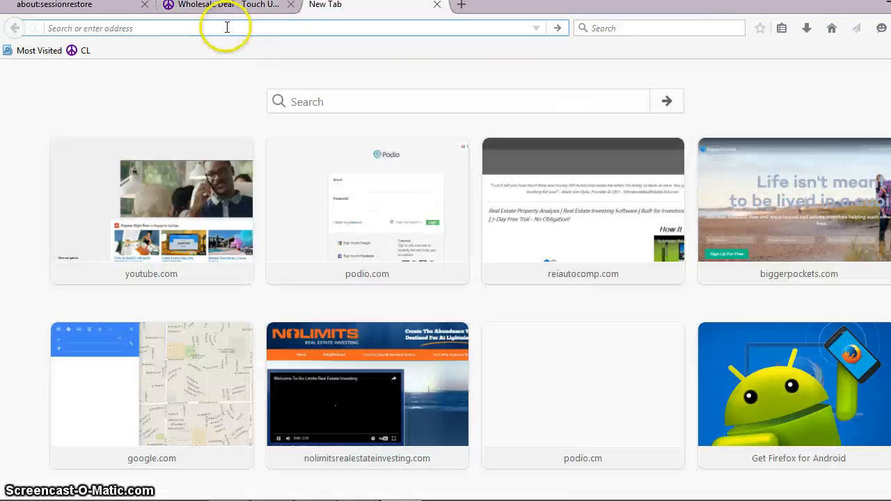
{"action": "type", "text": "4049 W Townley Ave"}
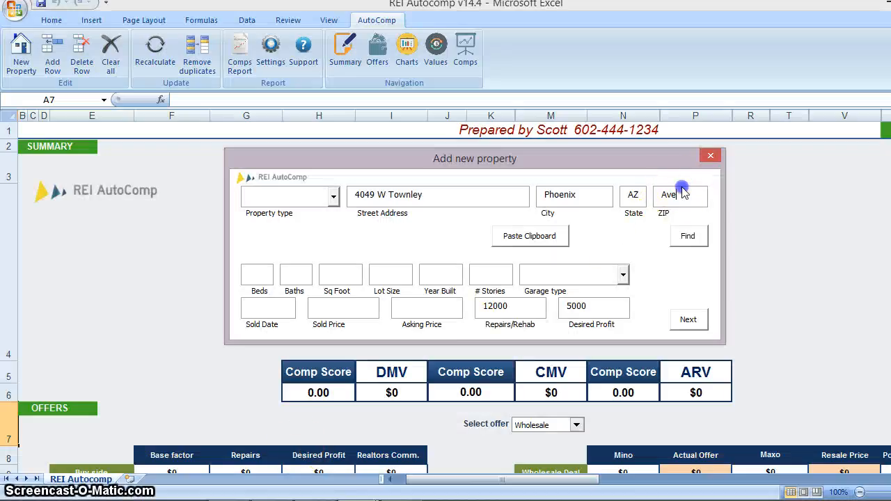
{"action": "type", "text": "85051"}
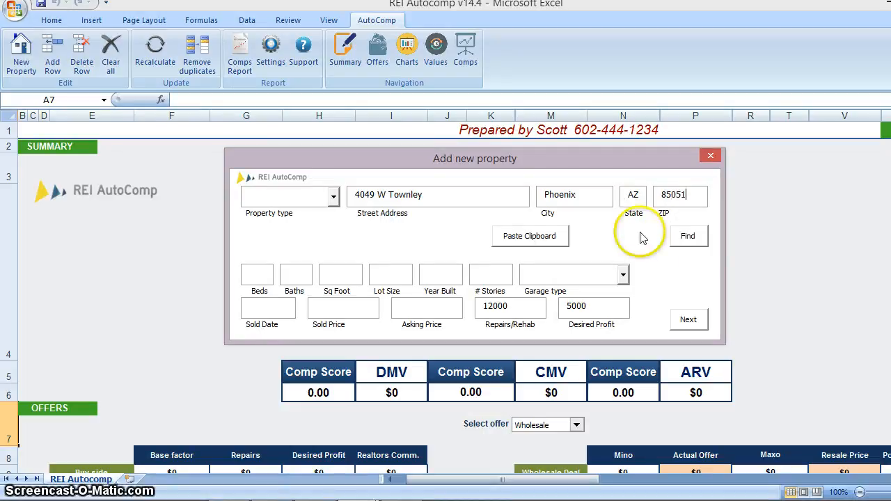
{"action": "left_click", "coordinate": [688, 236]}
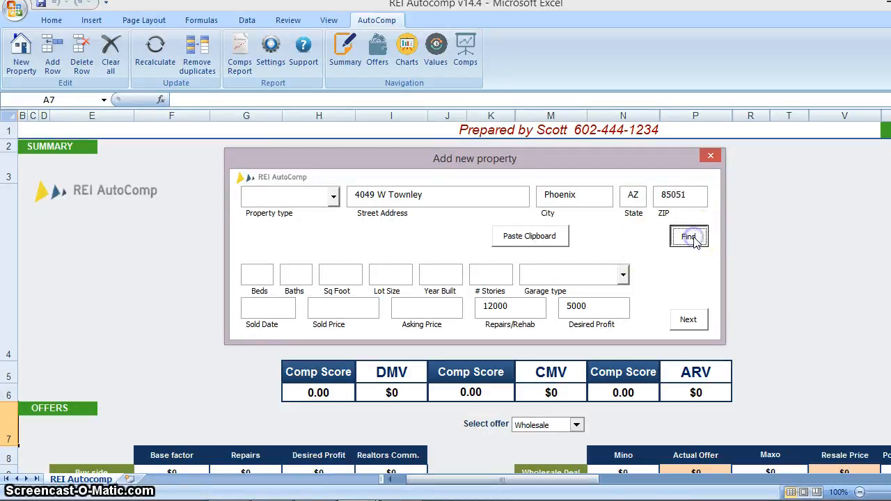
Fetch the property details and set the garage type to 2 Car - Carport with initial amounts.
{"action": "left_click", "coordinate": [688, 235]}
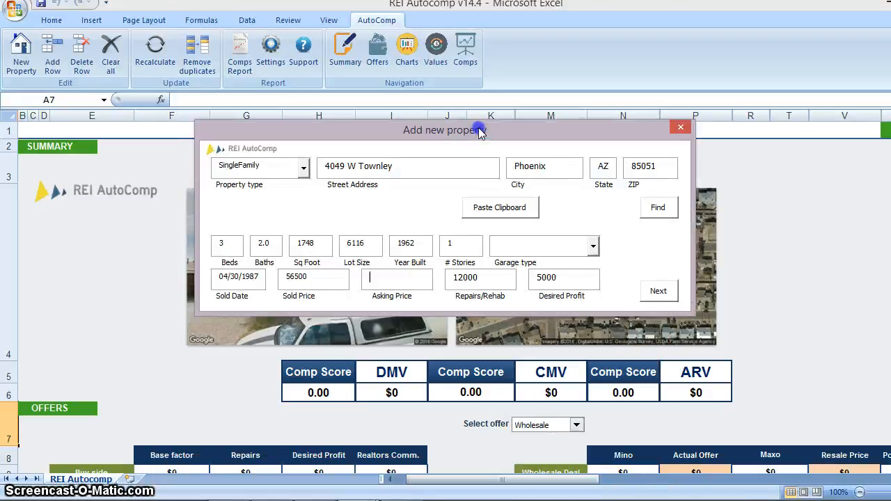
{"action": "left_click", "coordinate": [593, 245]}
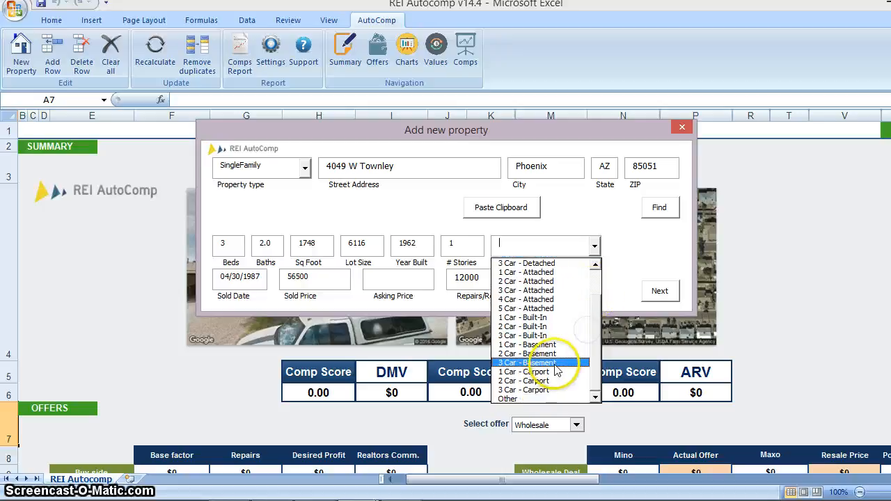
{"action": "left_click", "coordinate": [524, 380]}
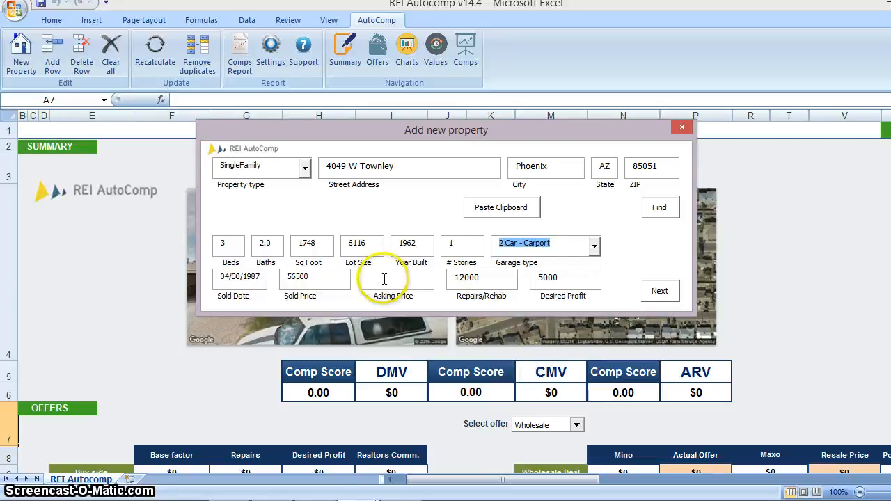
{"action": "type", "text": "1"}
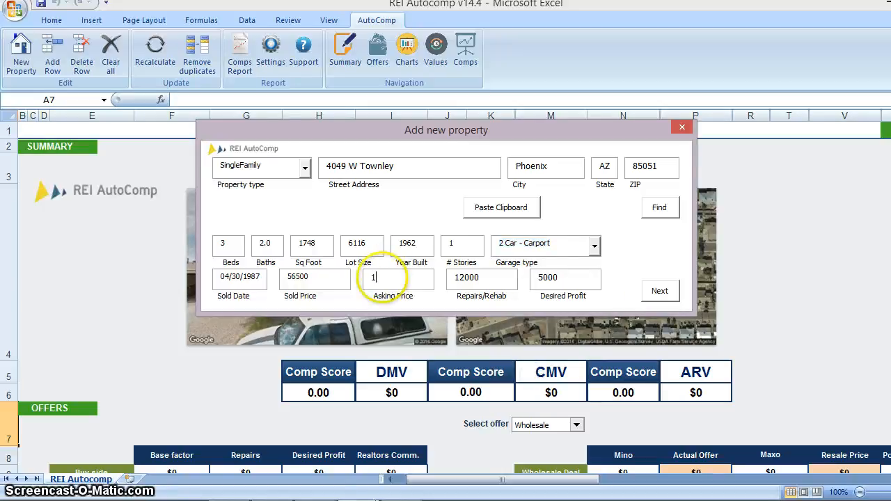
{"action": "type", "text": "35000"}
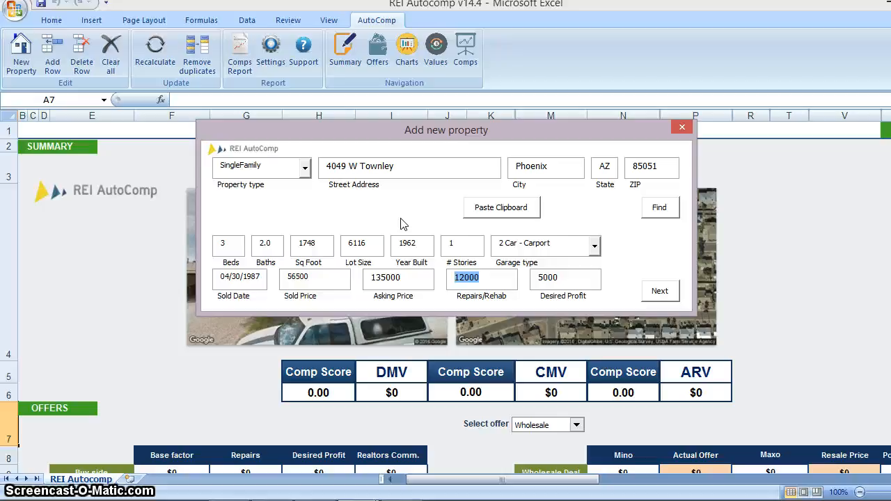
Set repairs to $20,000, desired profit to $10,000 and asking price to $139,900.
{"action": "type", "text": "20"}
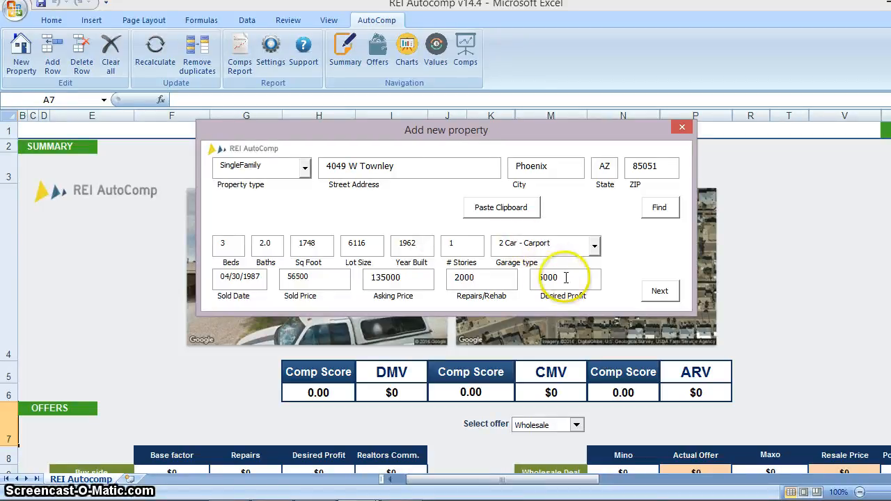
{"action": "triple_click", "coordinate": [565, 279]}
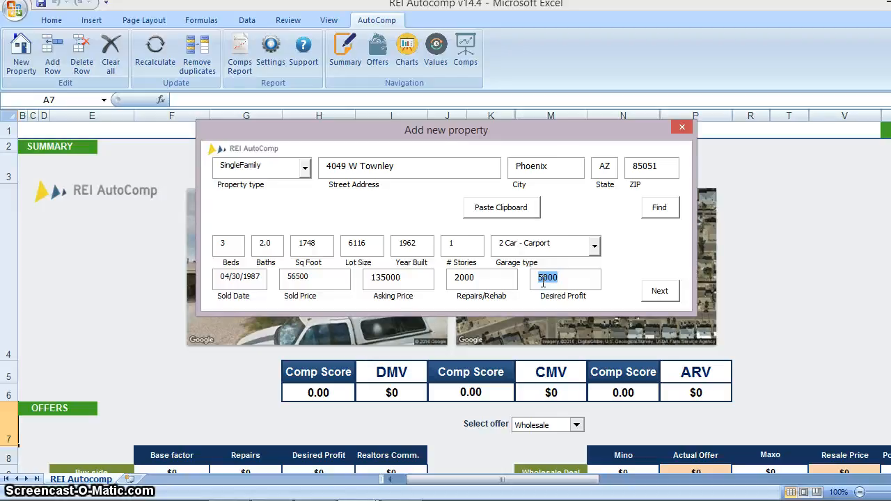
{"action": "type", "text": "1000"}
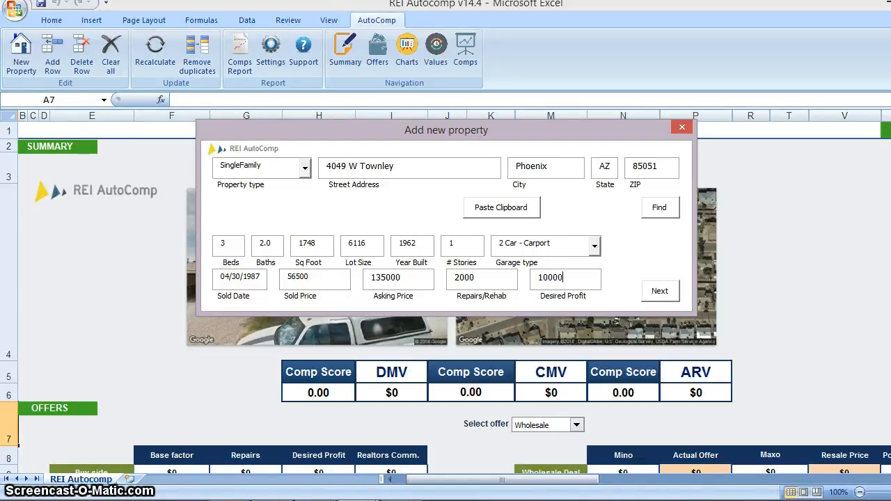
{"action": "left_click", "coordinate": [481, 277]}
{"action": "type", "text": "0"}
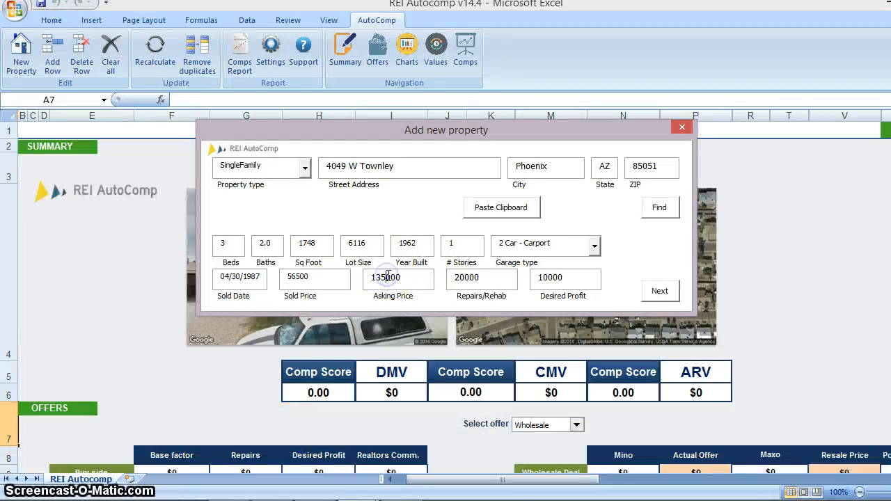
{"action": "type", "text": "139000"}
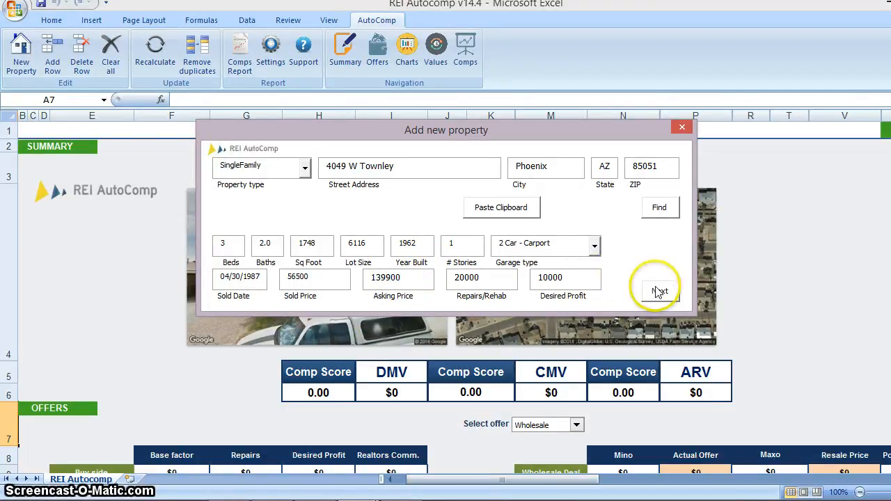
Keep Redfin, Eppraisal, Zillow and City-Data checked with 25 Zillow comps and run GO!
{"action": "left_click", "coordinate": [657, 291]}
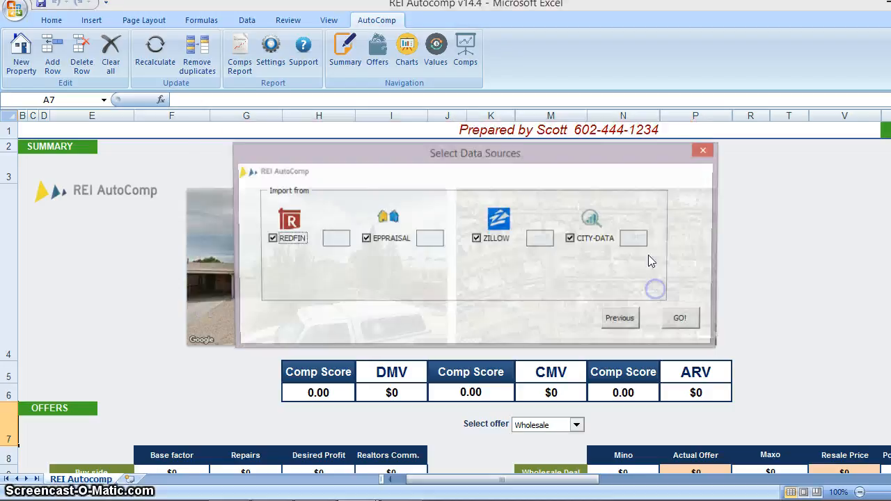
{"action": "left_click", "coordinate": [679, 318]}
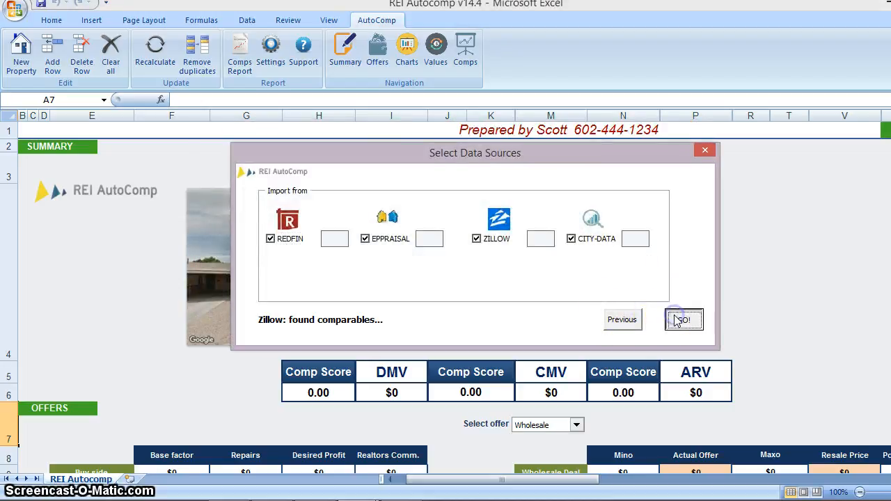
{"action": "type", "text": "25"}
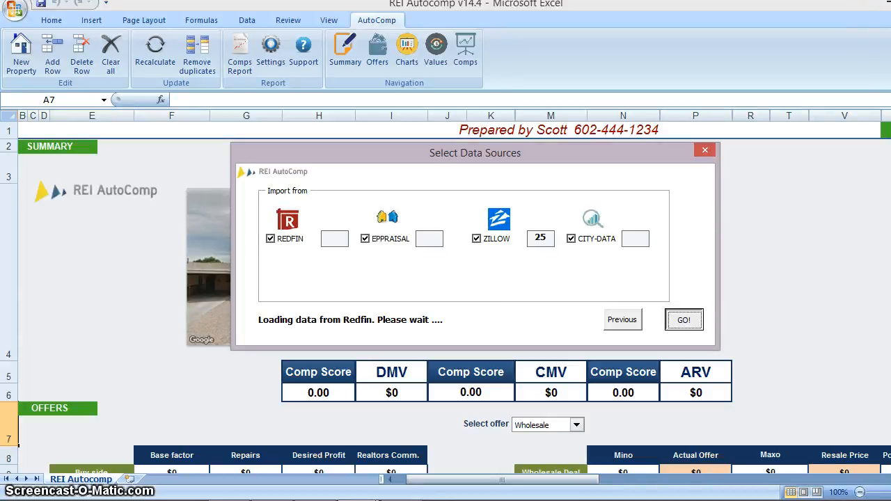
{"action": "mouse_move", "coordinate": [654, 105]}
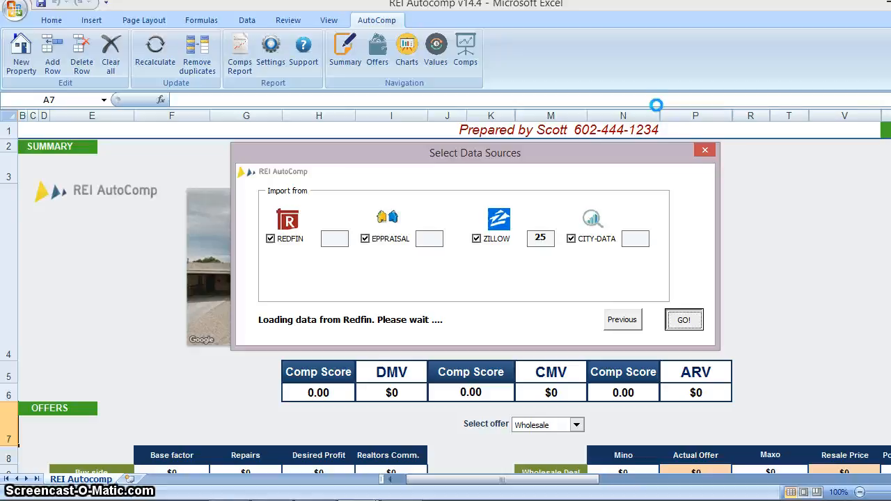
{"action": "left_click", "coordinate": [682, 319]}
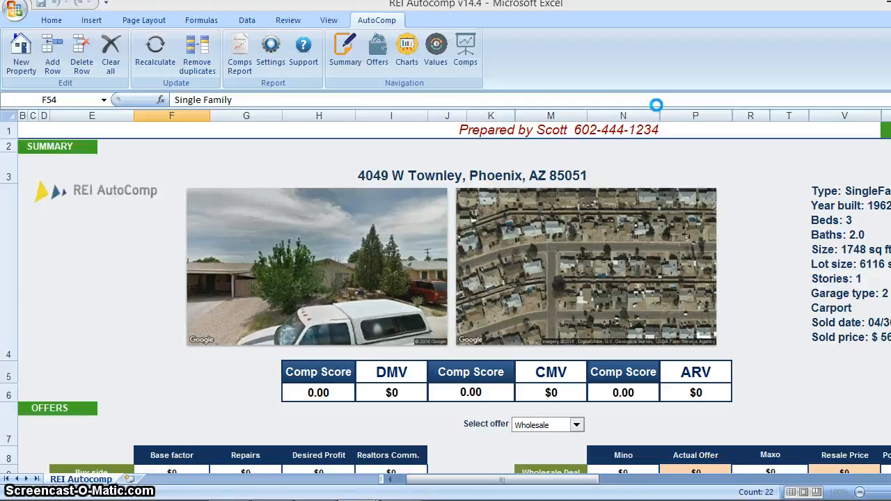
{"action": "mouse_move", "coordinate": [658, 113]}
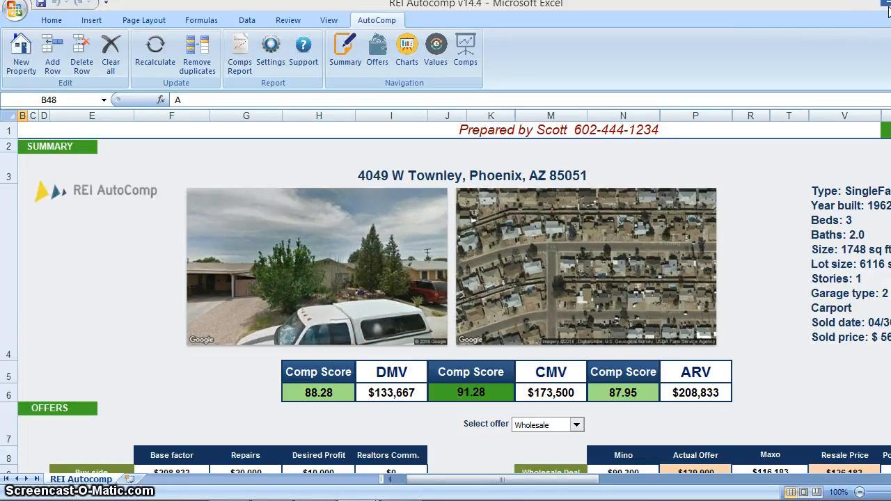
{"action": "mouse_move", "coordinate": [777, 43]}
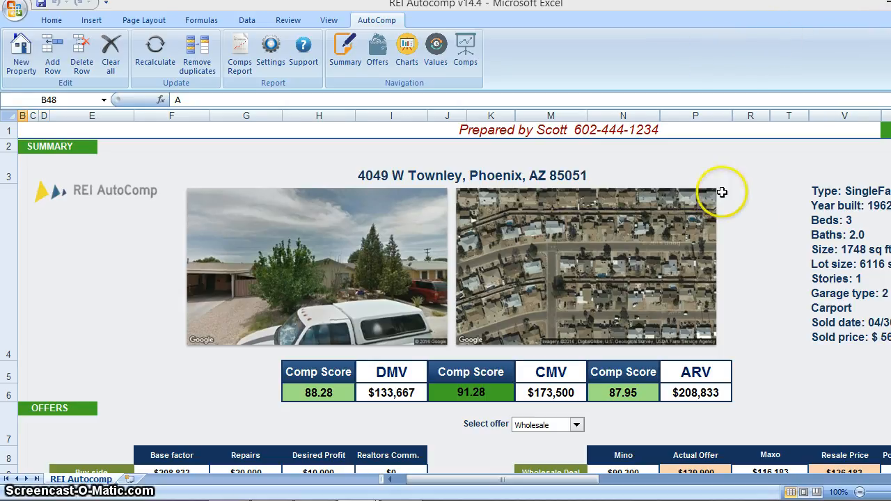
{"action": "mouse_move", "coordinate": [751, 217]}
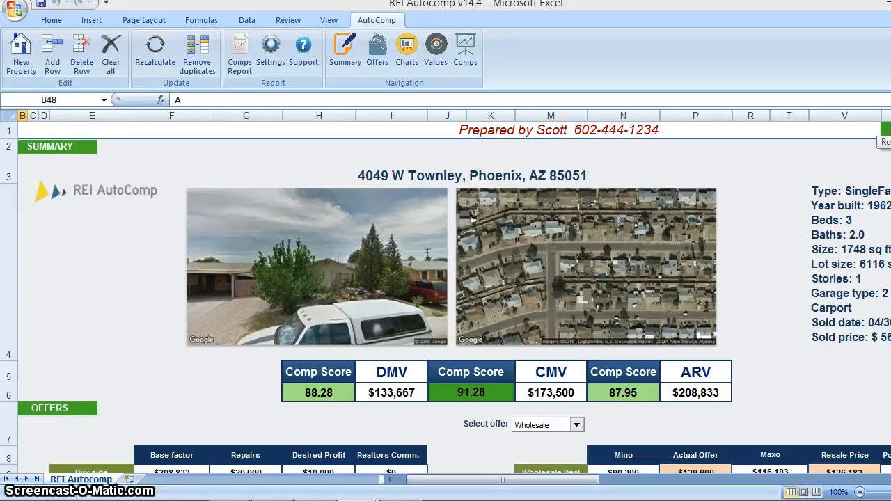
Scroll the comps list, select the 8602 N 39th Ave comparable and request Delete Row.
{"action": "scroll", "scroll_direction": "down", "scroll_amount": 3}
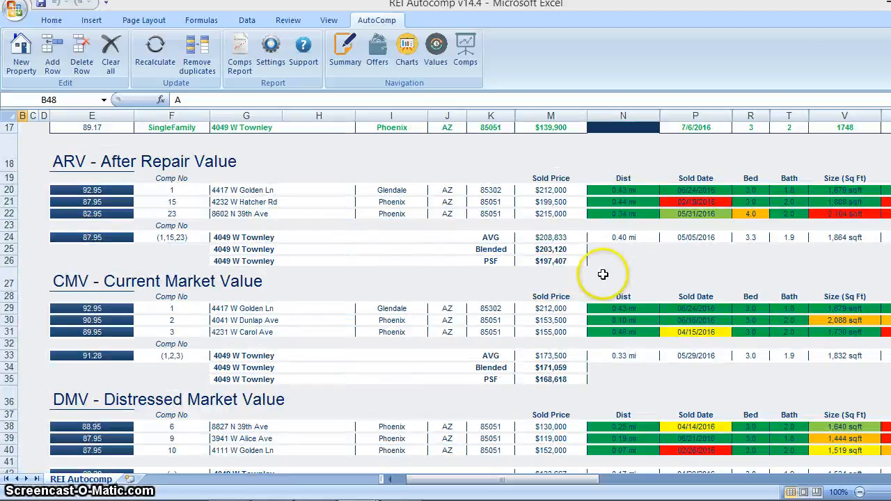
{"action": "mouse_move", "coordinate": [720, 259]}
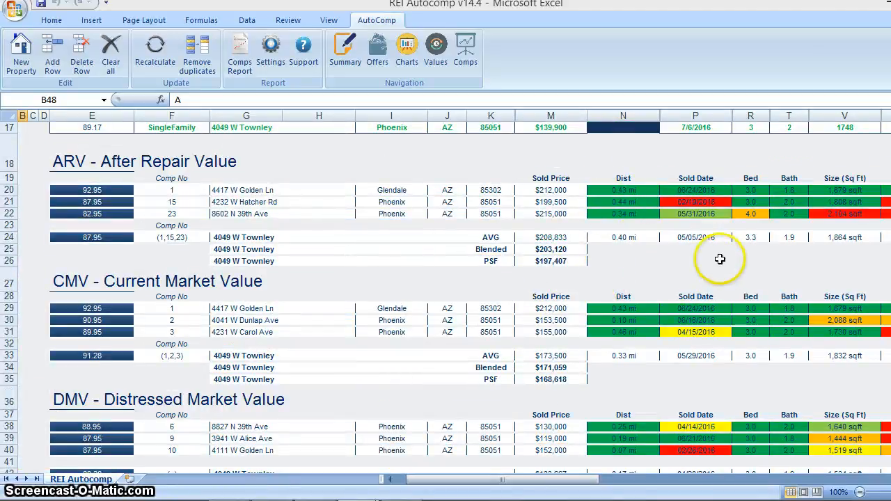
{"action": "mouse_move", "coordinate": [844, 192]}
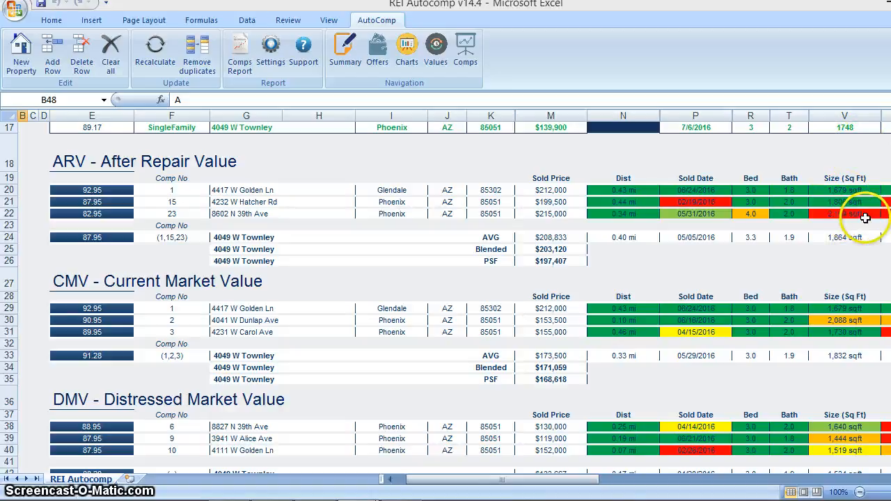
{"action": "mouse_move", "coordinate": [643, 216]}
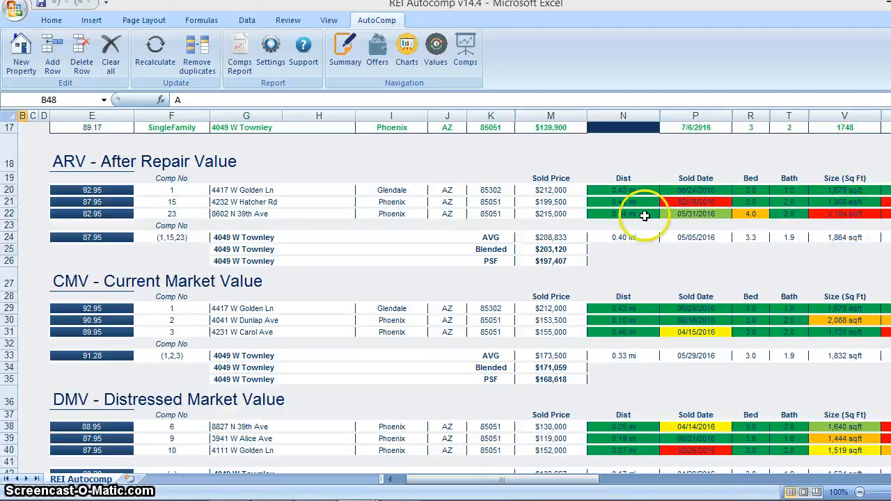
{"action": "mouse_move", "coordinate": [860, 173]}
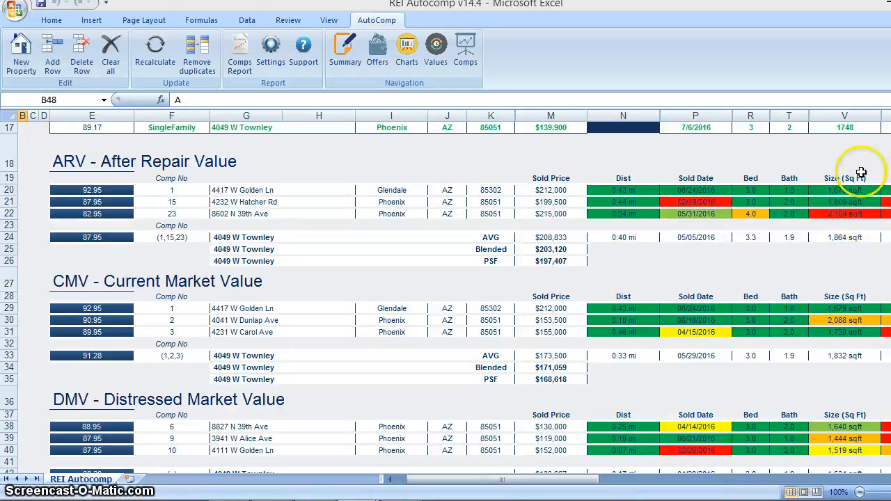
{"action": "mouse_move", "coordinate": [827, 167]}
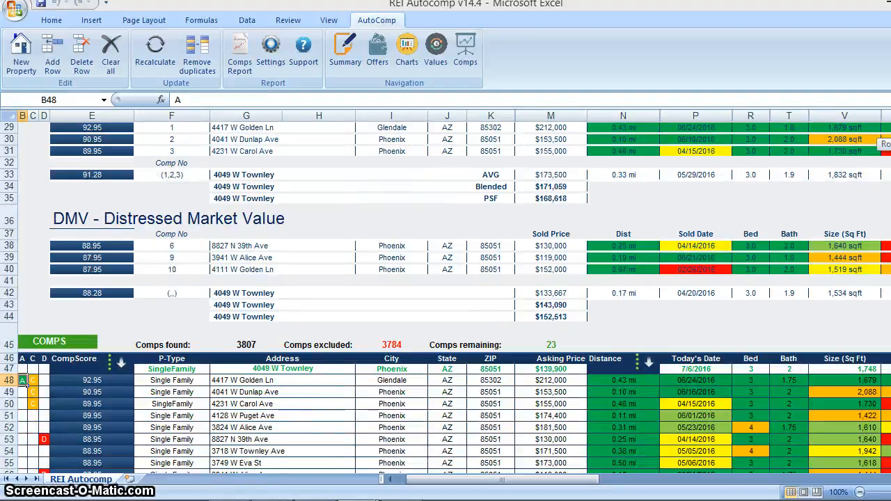
{"action": "scroll", "scroll_direction": "down", "scroll_amount": 3}
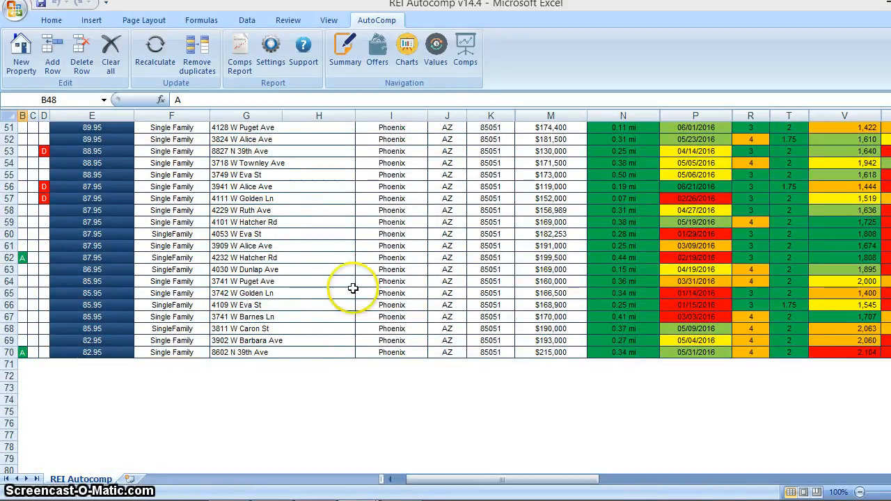
{"action": "mouse_move", "coordinate": [230, 353]}
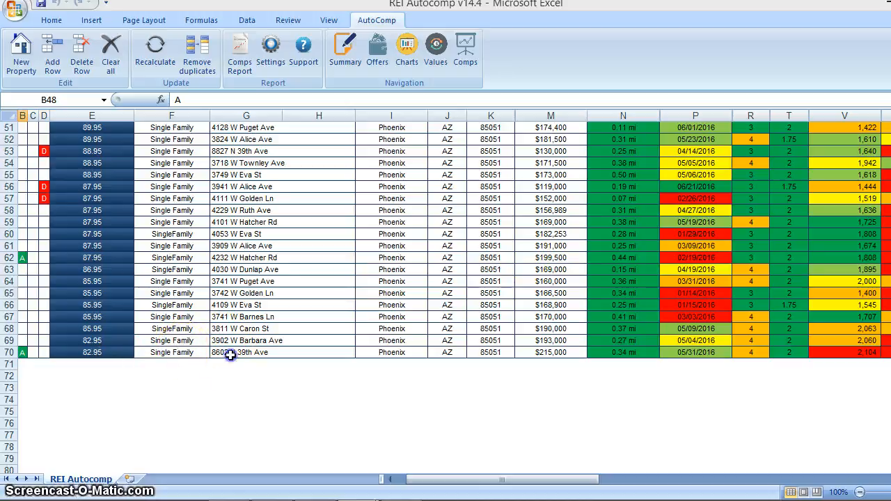
{"action": "left_click", "coordinate": [245, 351]}
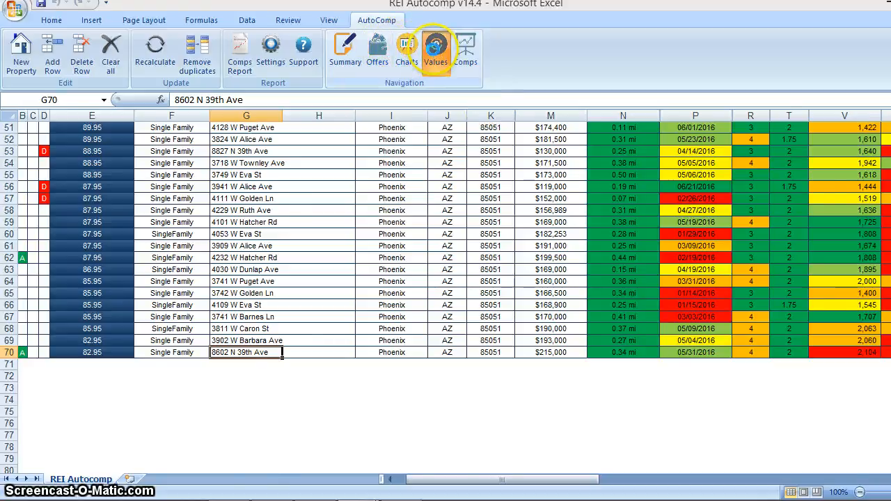
{"action": "left_click", "coordinate": [435, 53]}
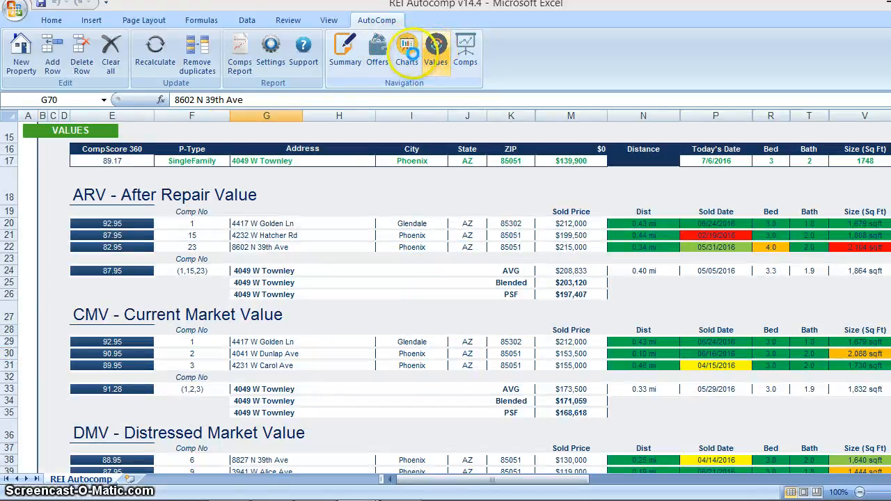
{"action": "left_click", "coordinate": [465, 52]}
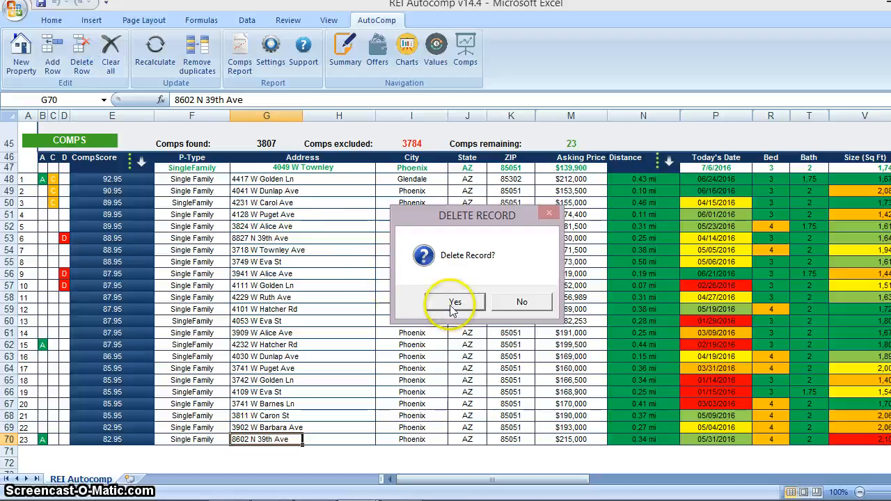
{"action": "left_click", "coordinate": [454, 300]}
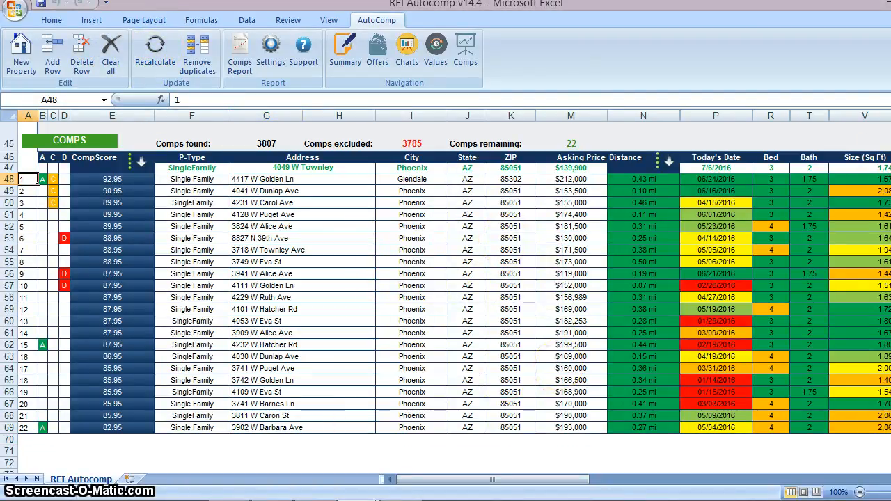
{"action": "left_click", "coordinate": [345, 53]}
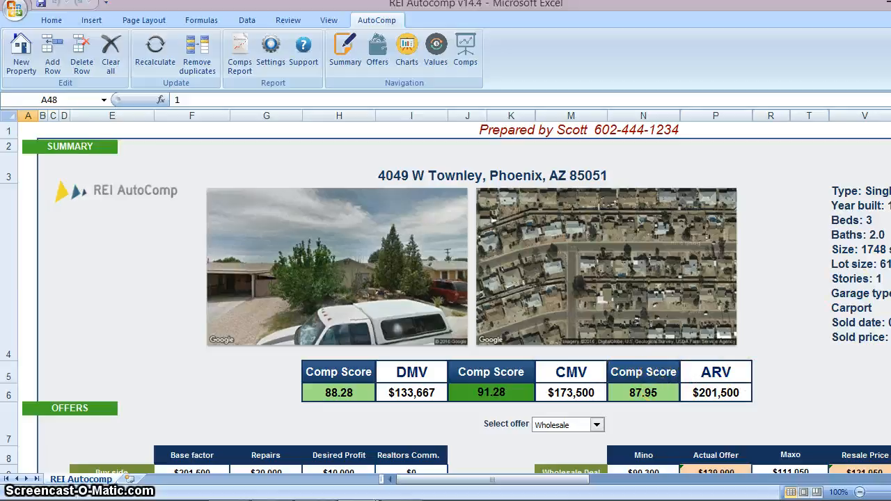
Enter $111,000 as the Actual Offer in P9 and check the gross profit formula in X9.
{"action": "scroll", "scroll_direction": "down", "scroll_amount": 3}
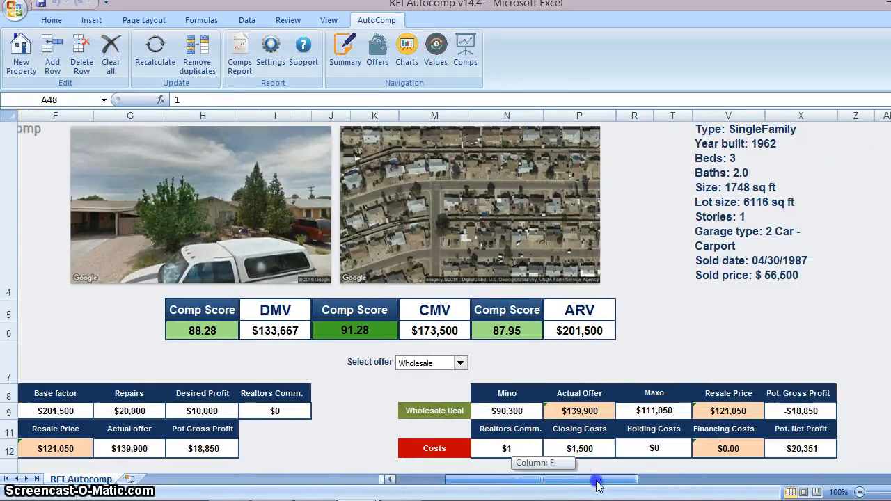
{"action": "scroll", "scroll_direction": "right", "scroll_amount": 3}
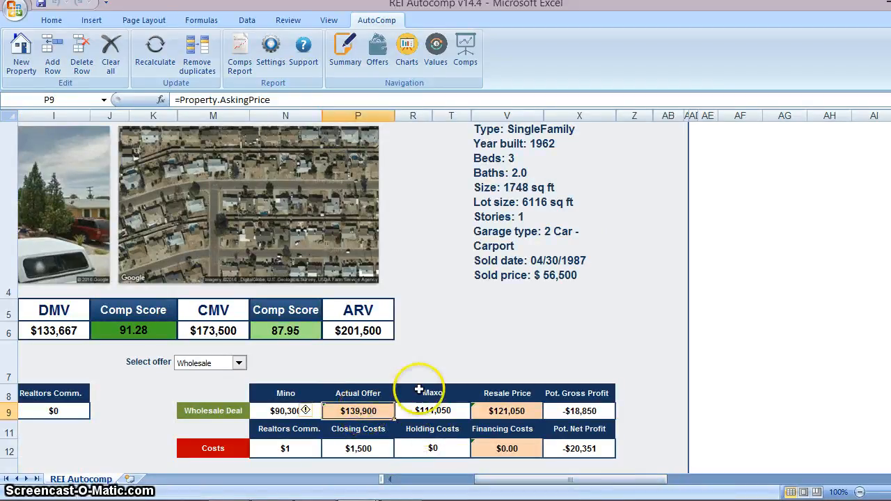
{"action": "mouse_move", "coordinate": [401, 369]}
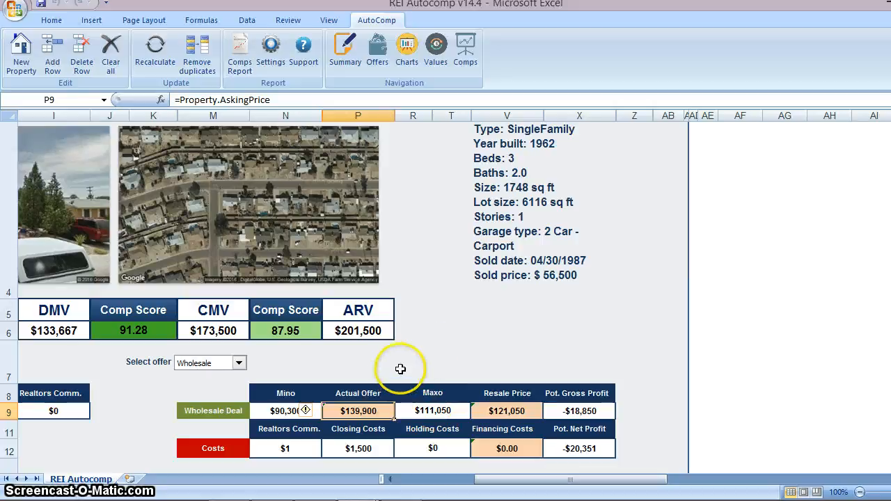
{"action": "type", "text": "11"}
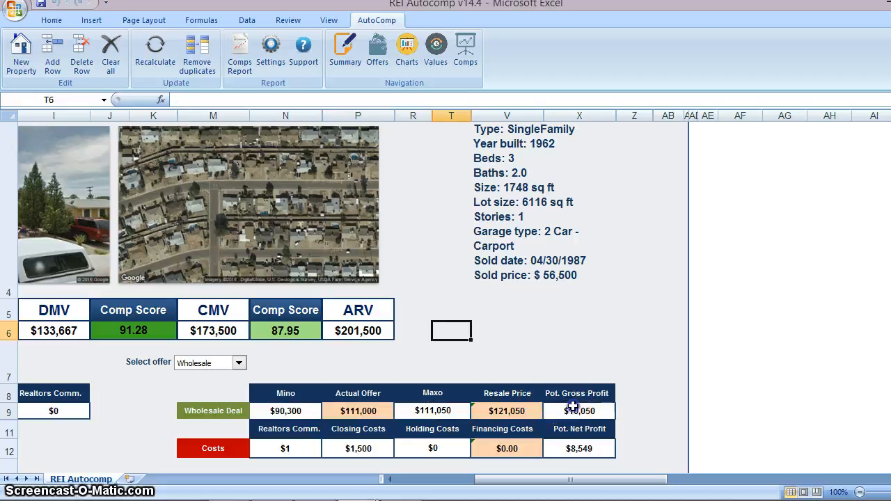
{"action": "left_click", "coordinate": [579, 409]}
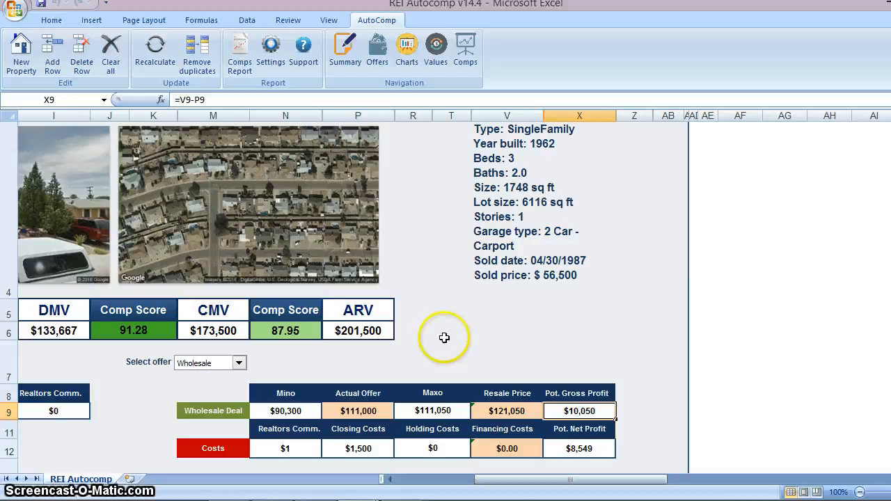
{"action": "mouse_move", "coordinate": [445, 292]}
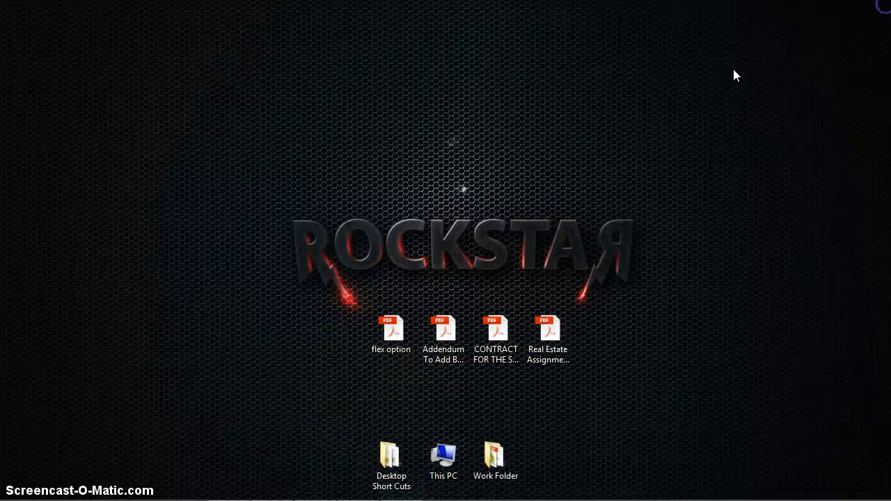
{"action": "left_click", "coordinate": [228, 244]}
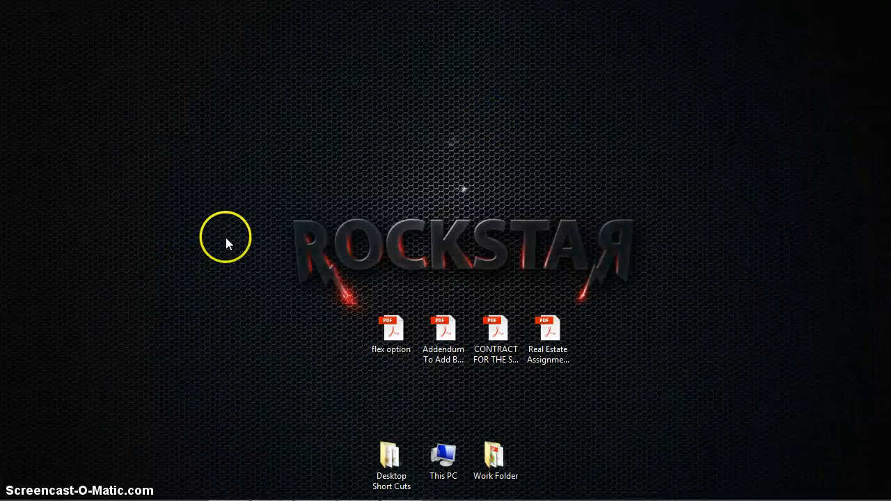
{"action": "left_click_drag", "start_coordinate": [226, 244], "coordinate": [671, 288]}
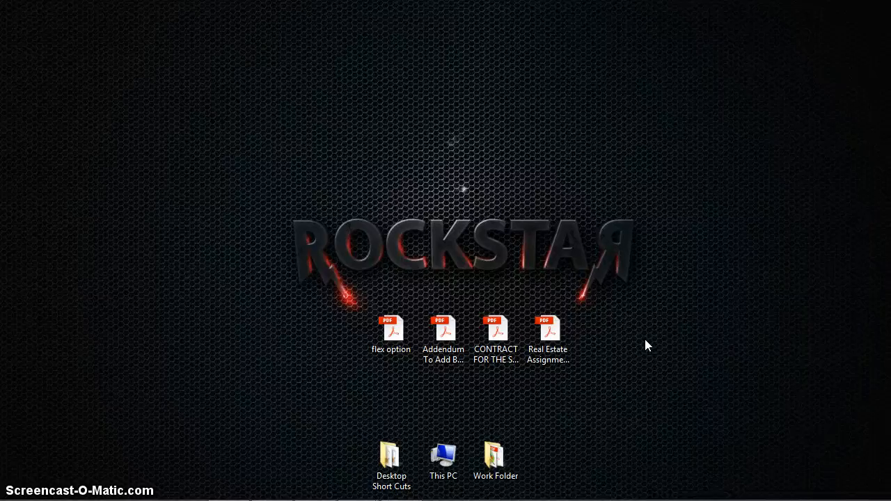
Review the flex option.pdf Option to Purchase agreement's provisions, then close the document.
{"action": "double_click", "coordinate": [389, 327]}
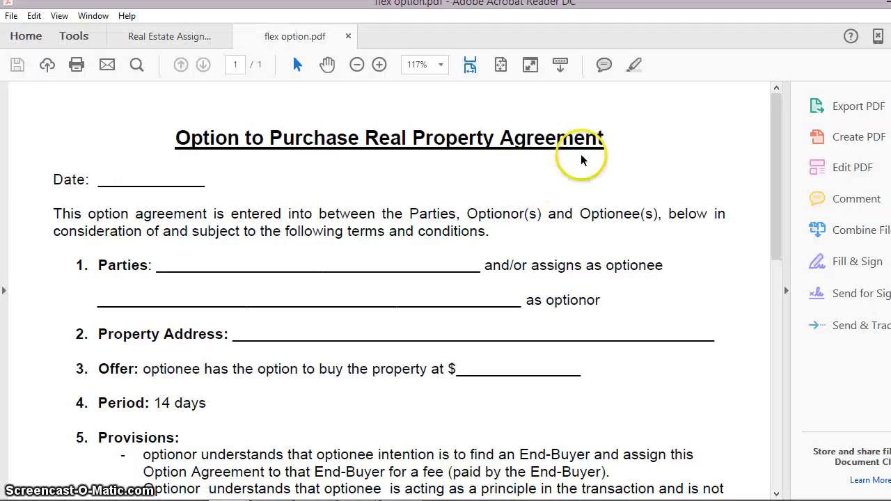
{"action": "left_click", "coordinate": [858, 106]}
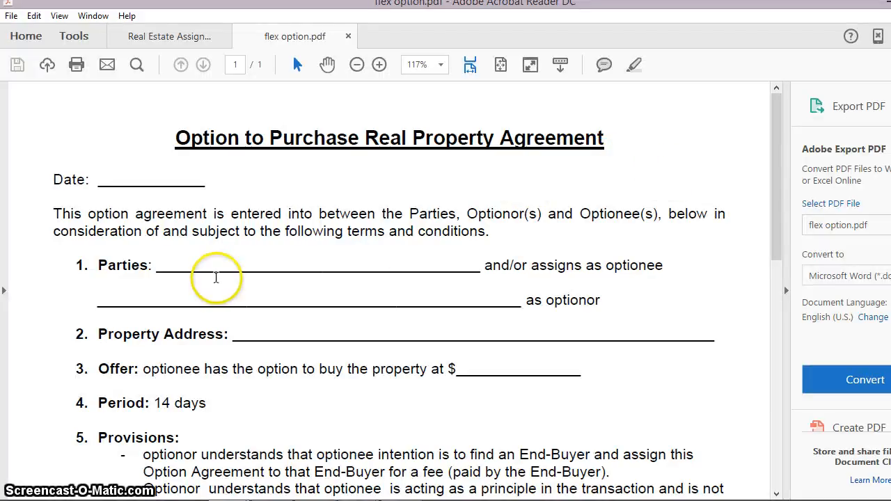
{"action": "mouse_move", "coordinate": [597, 285]}
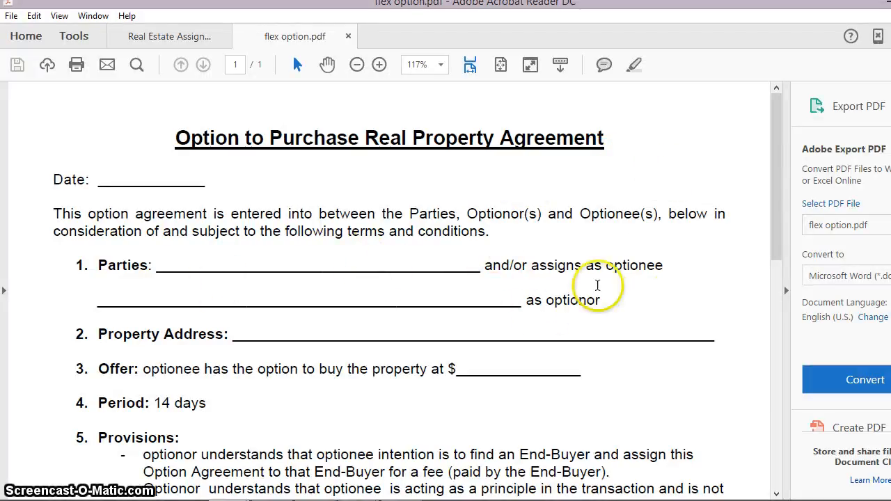
{"action": "scroll", "scroll_direction": "down", "scroll_amount": 3}
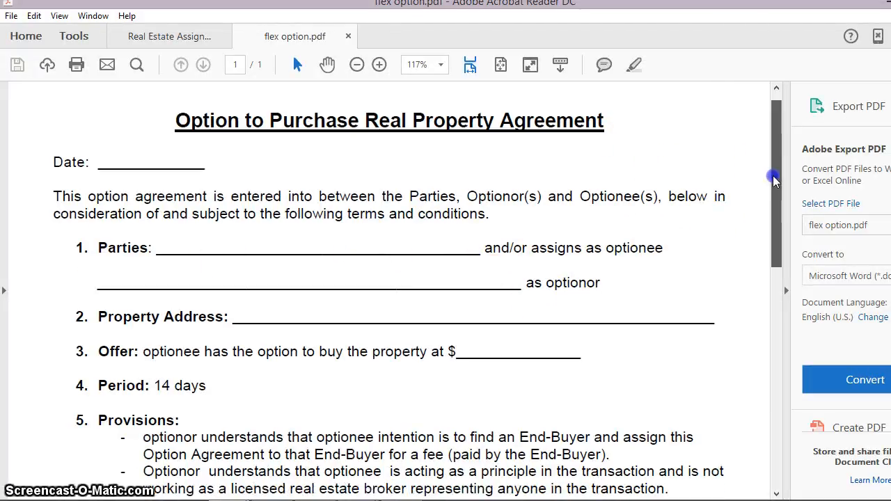
{"action": "scroll", "scroll_direction": "down", "scroll_amount": 3}
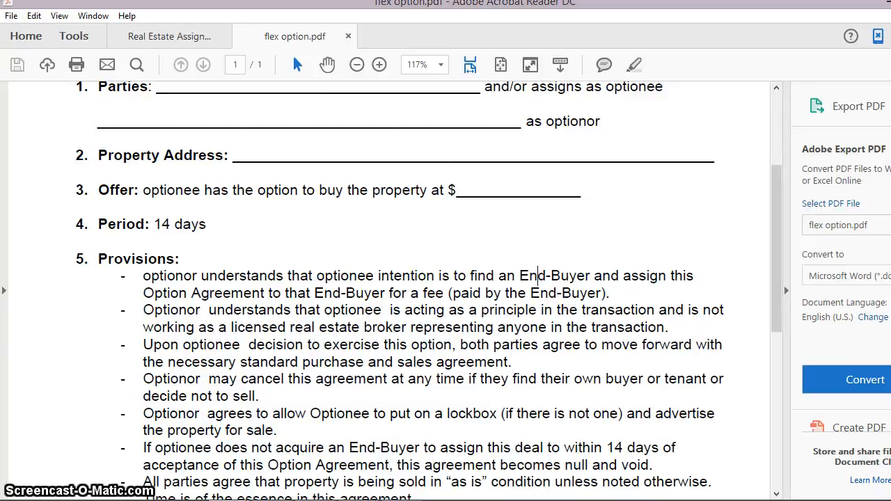
{"action": "left_click", "coordinate": [348, 36]}
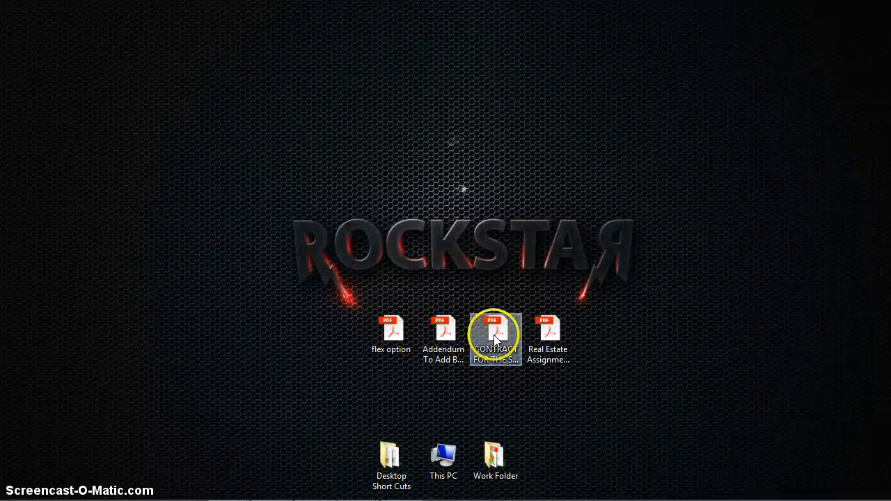
Launch the purchase contract PDF from the desktop, leaving the desktop with the contract icons showing.
{"action": "double_click", "coordinate": [496, 327]}
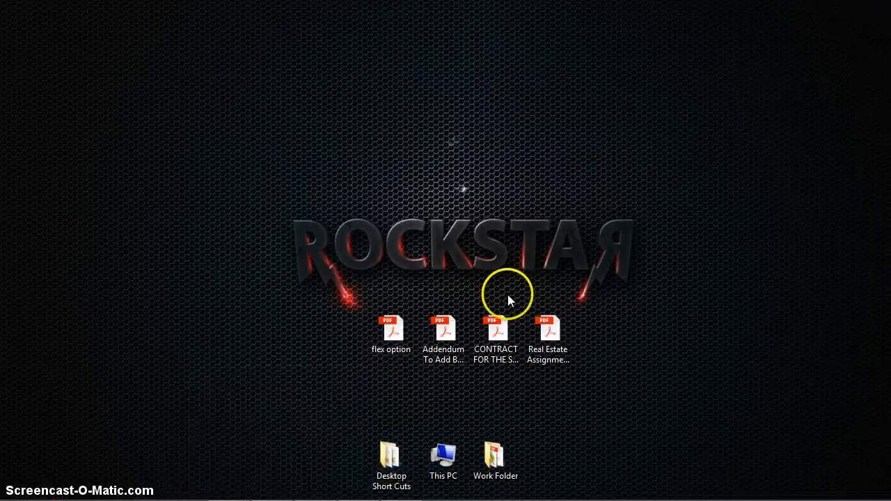
Review the Real Estate Assignment of Contract PDF down to its signature lines.
{"action": "left_click", "coordinate": [443, 334]}
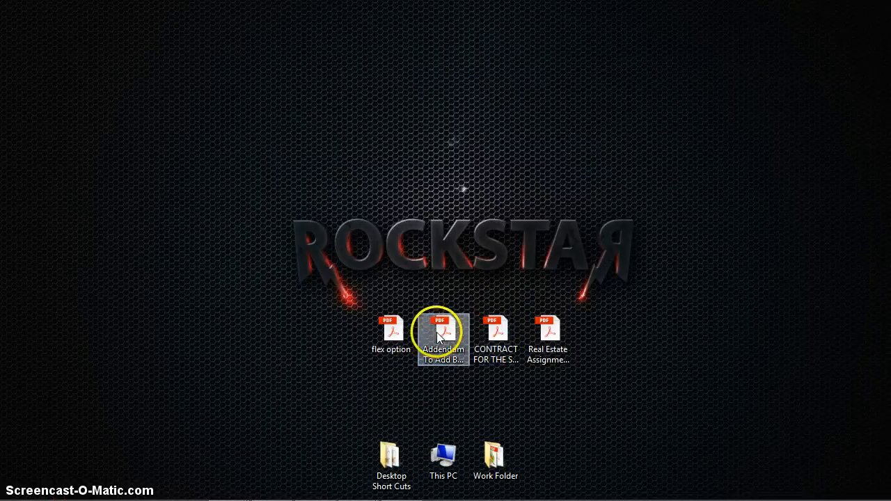
{"action": "left_click", "coordinate": [496, 331]}
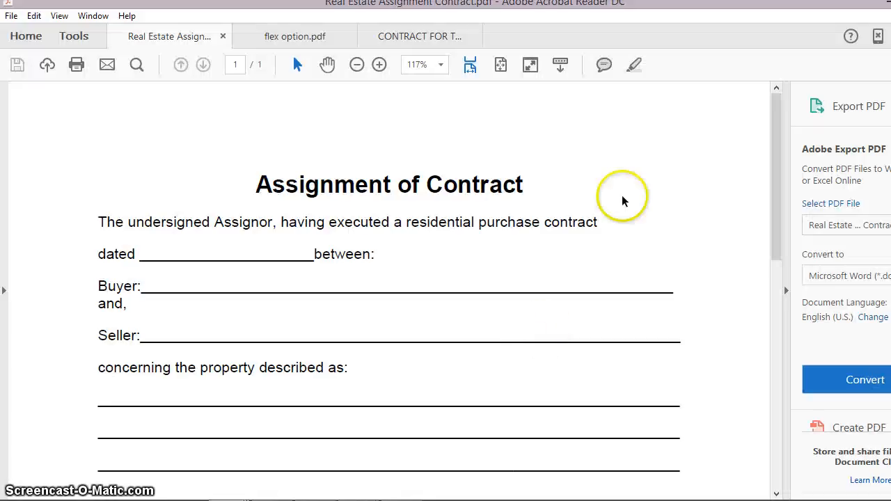
{"action": "mouse_move", "coordinate": [593, 251]}
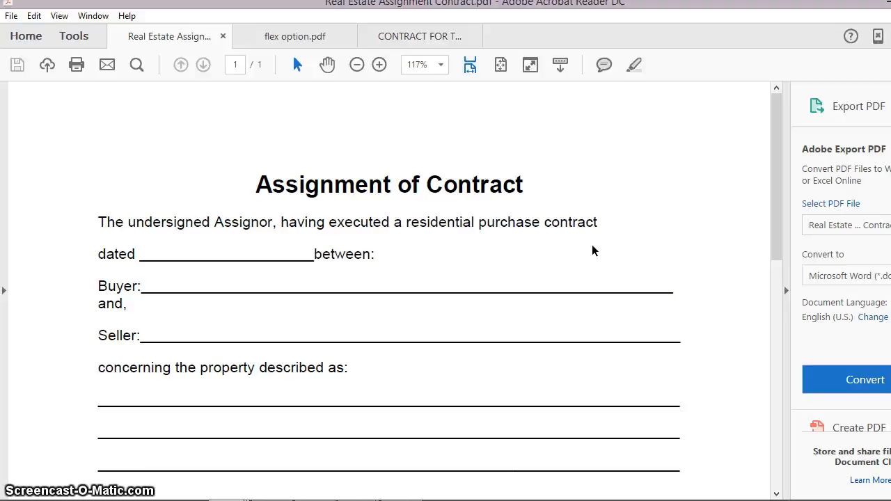
{"action": "mouse_move", "coordinate": [712, 210]}
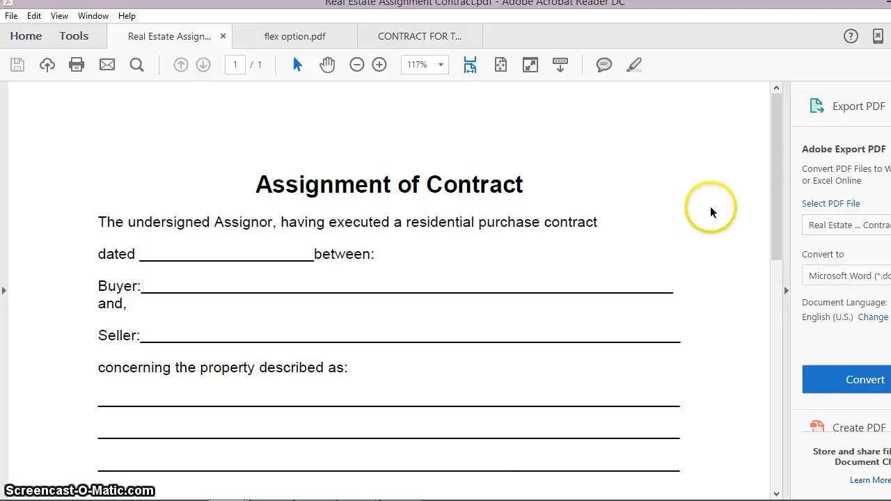
{"action": "mouse_move", "coordinate": [779, 193]}
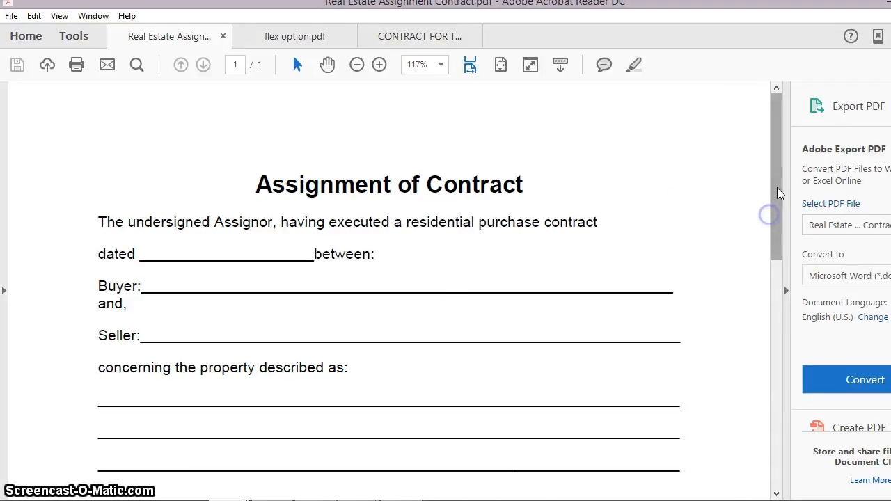
{"action": "scroll", "scroll_direction": "down", "scroll_amount": 3}
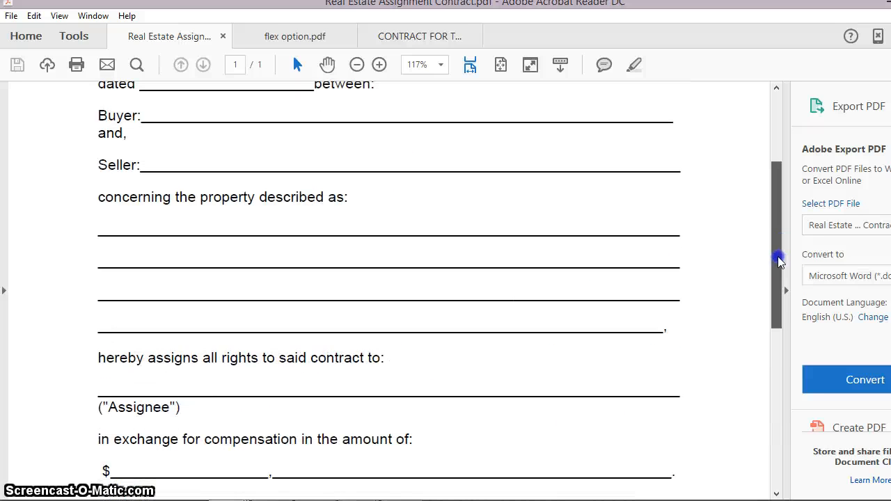
{"action": "scroll", "scroll_direction": "down", "scroll_amount": 3}
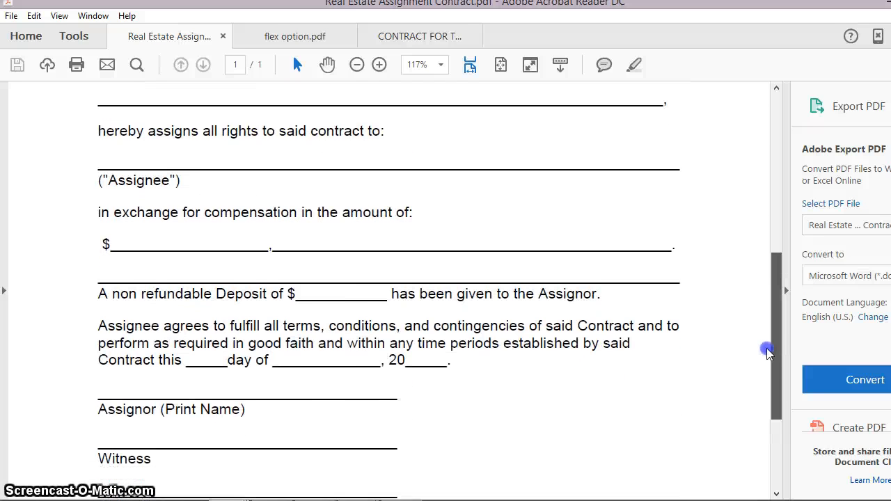
{"action": "scroll", "scroll_direction": "down", "scroll_amount": 3}
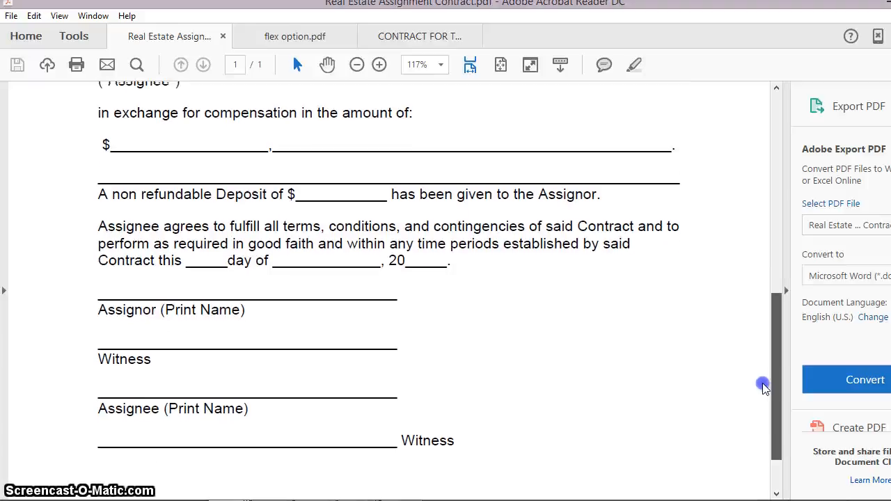